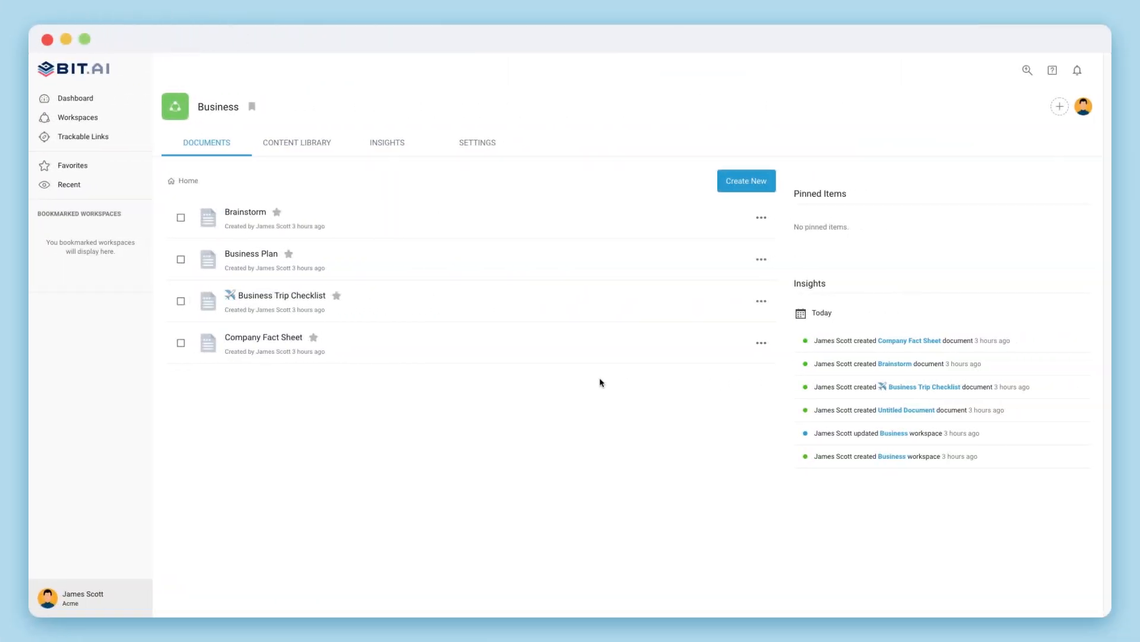
{"action": "mouse_move", "coordinate": [676, 311]}
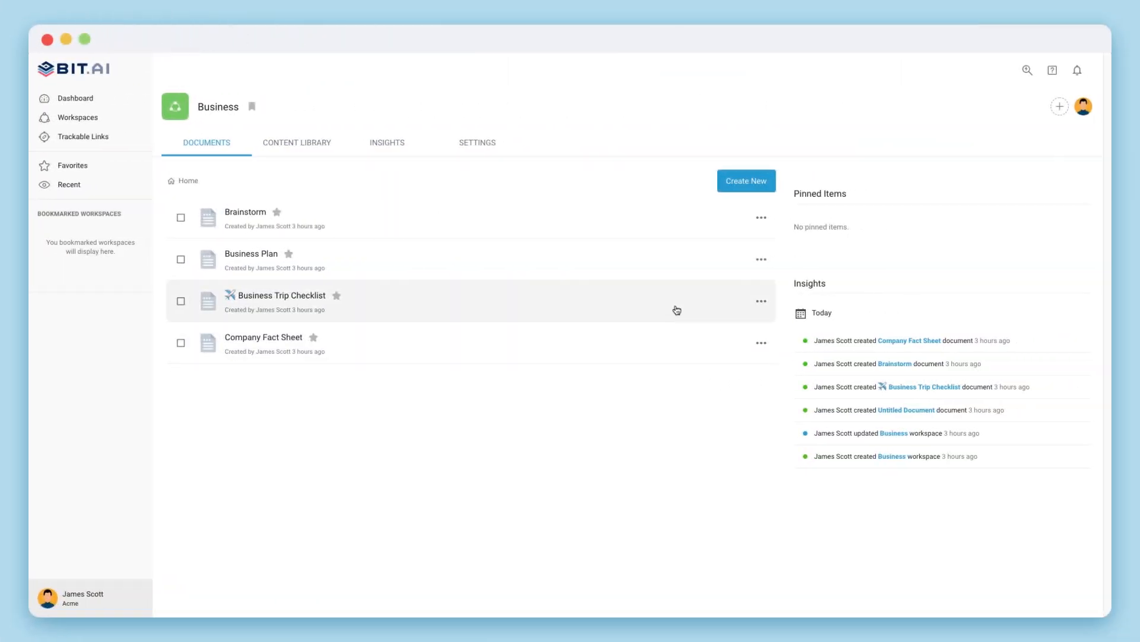
Step: Create a new Blank Document from Create New in the Business workspace
{"action": "left_click", "coordinate": [745, 181]}
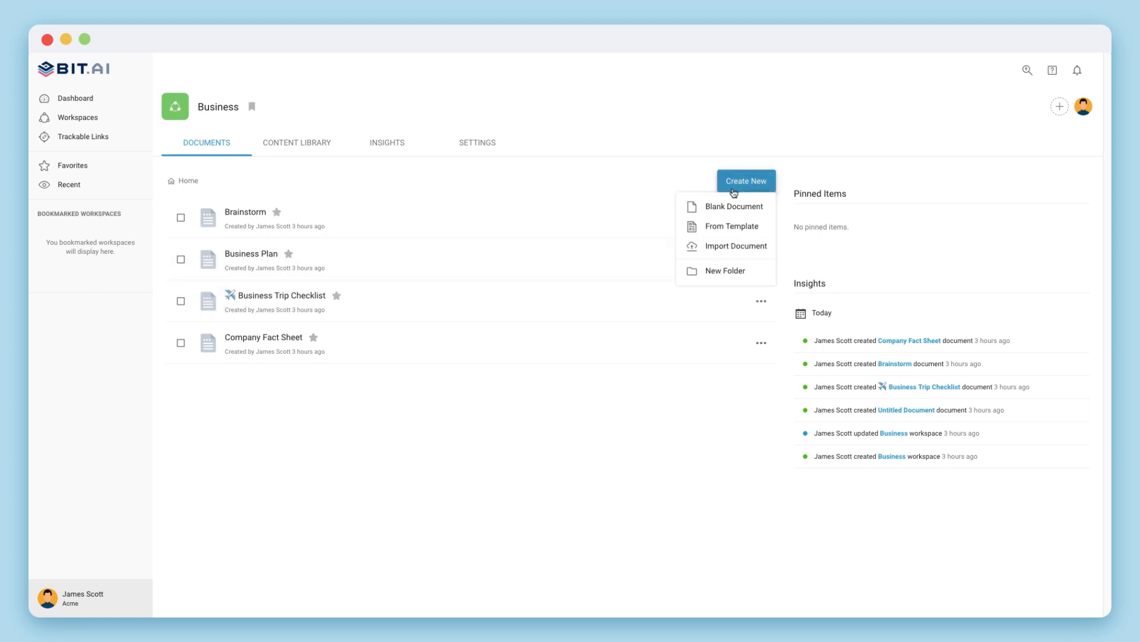
{"action": "mouse_move", "coordinate": [732, 226]}
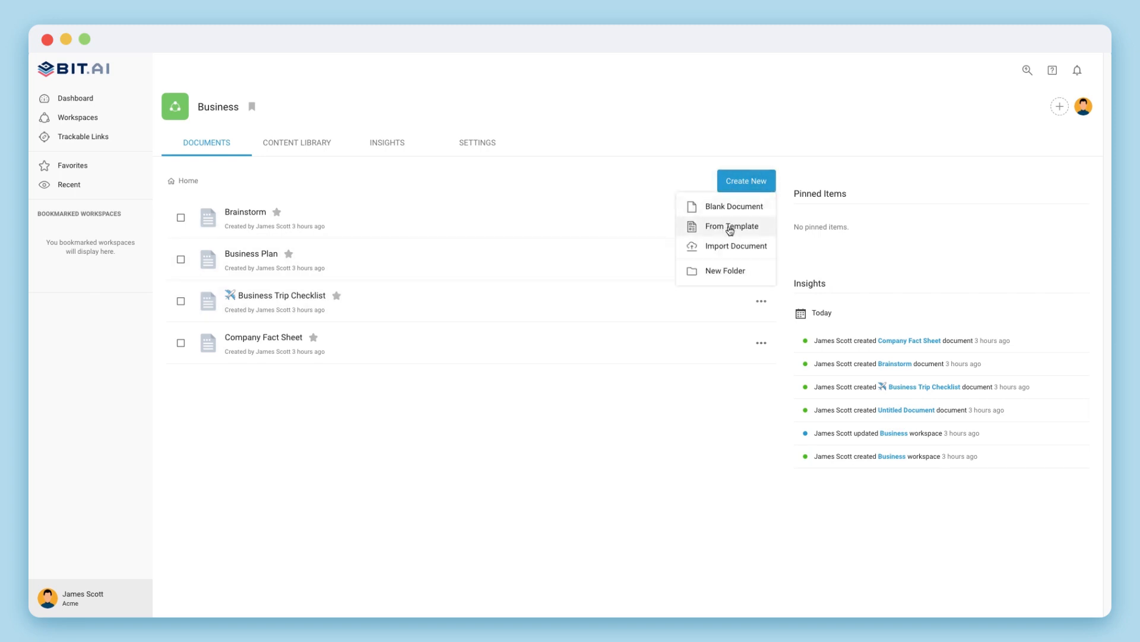
{"action": "mouse_move", "coordinate": [731, 246]}
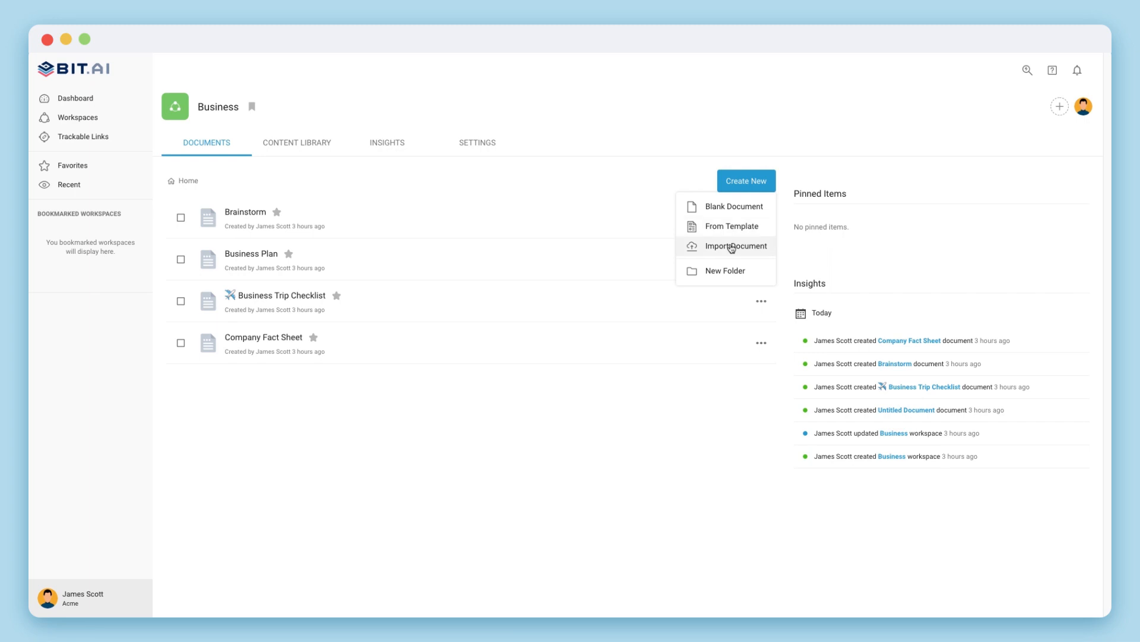
{"action": "mouse_move", "coordinate": [733, 207]}
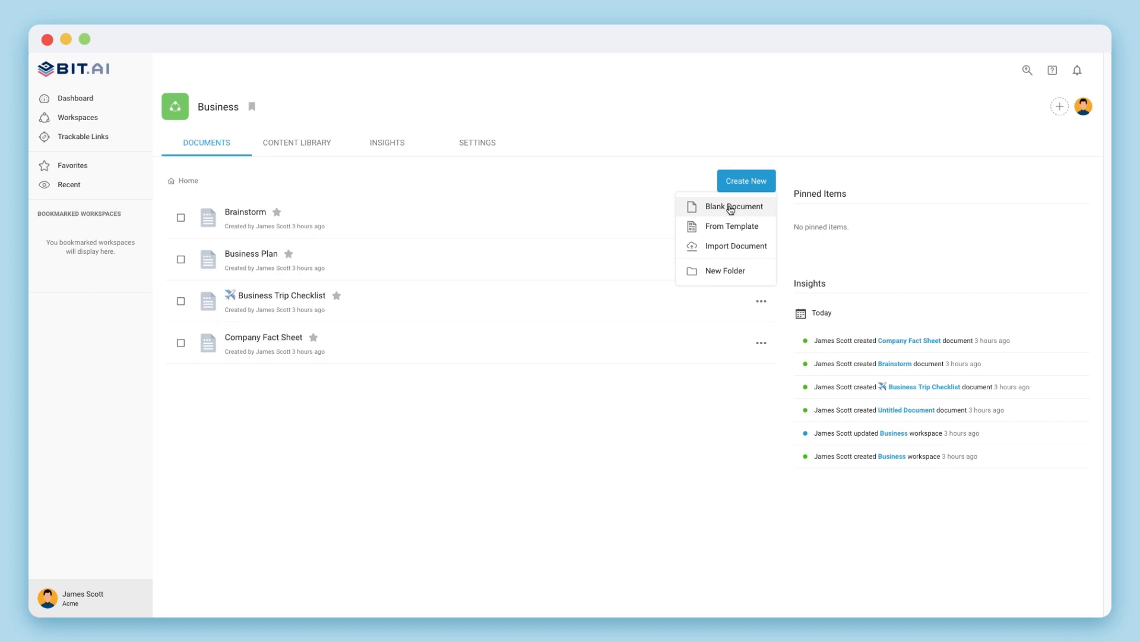
{"action": "left_click", "coordinate": [735, 206]}
{"action": "type", "text": "BUSINE"}
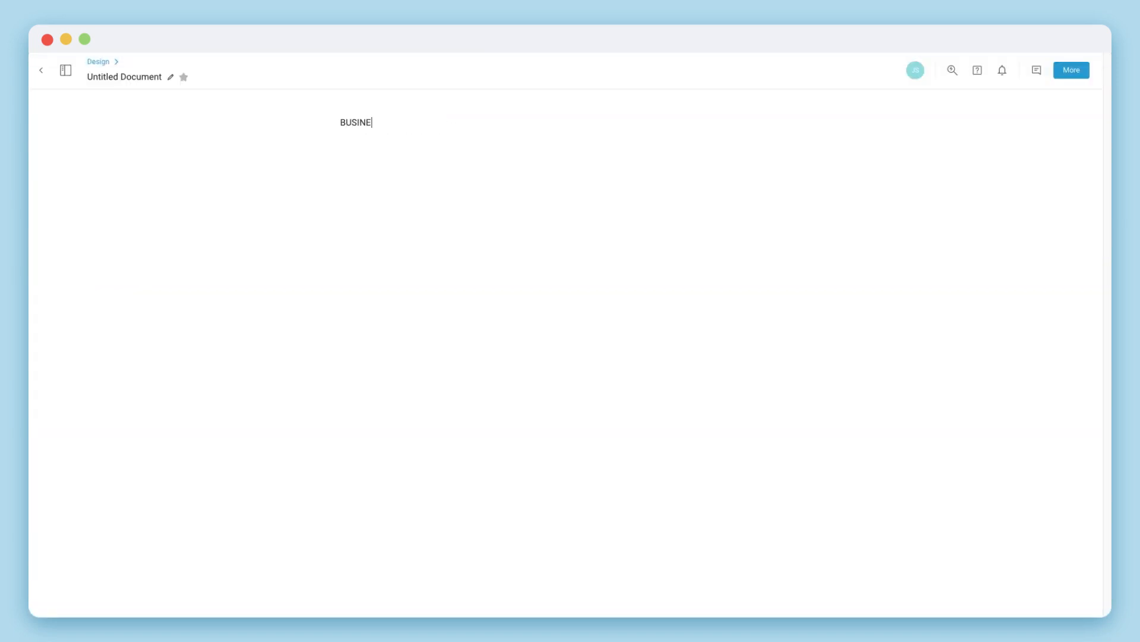
Step: Finish typing the BUSINESS PLAN title and make it bold and italic
{"action": "type", "text": "SS PLAN"}
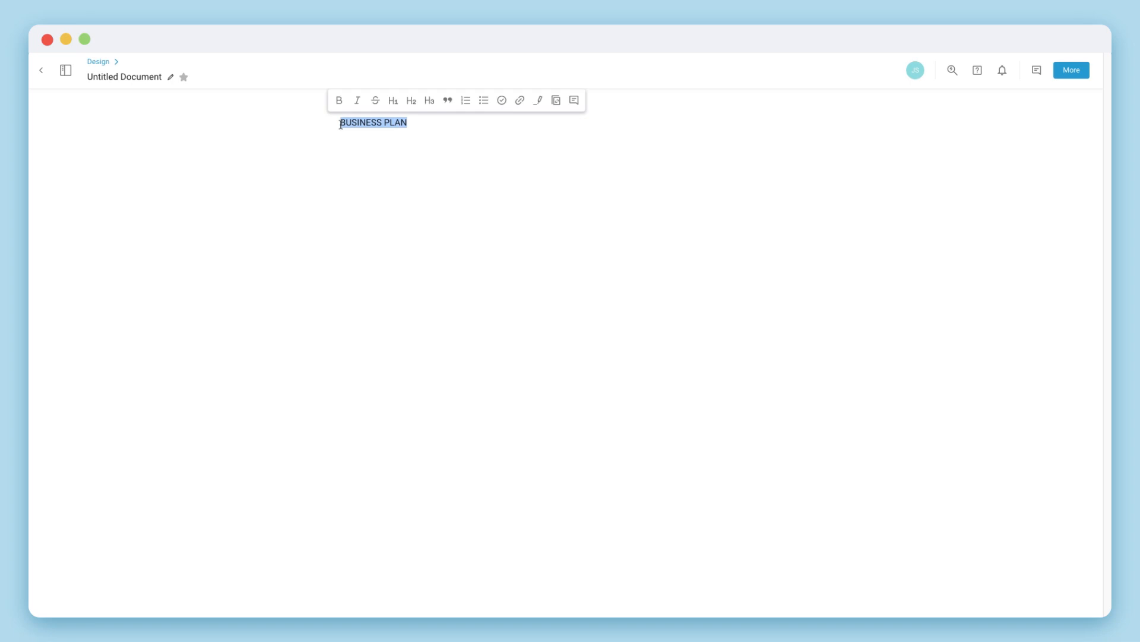
{"action": "left_click", "coordinate": [339, 101]}
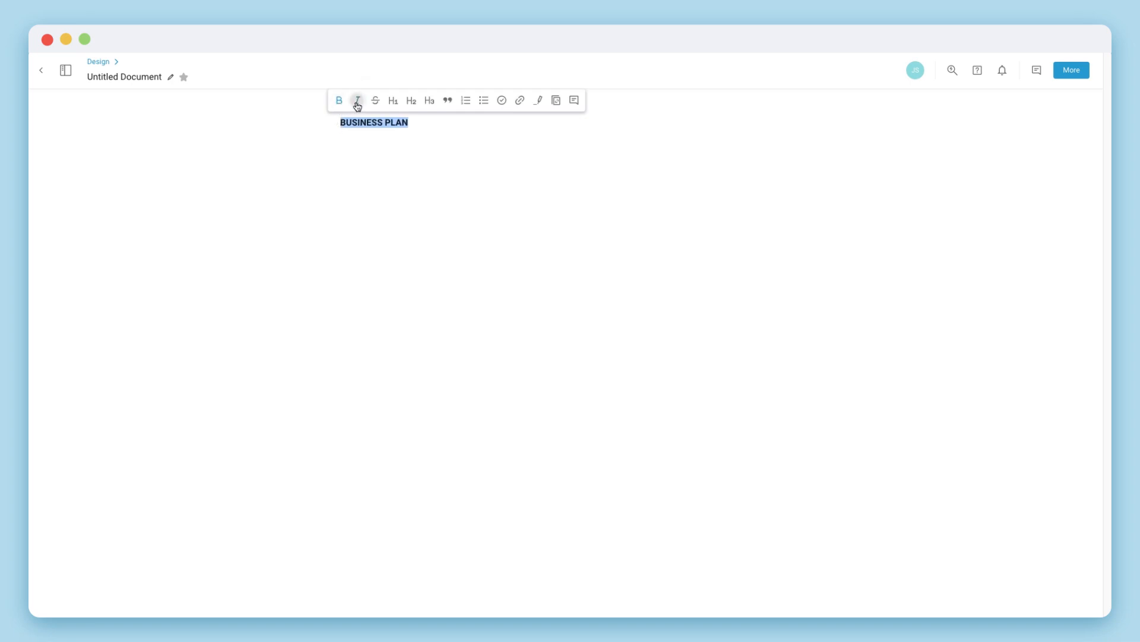
{"action": "left_click", "coordinate": [392, 101]}
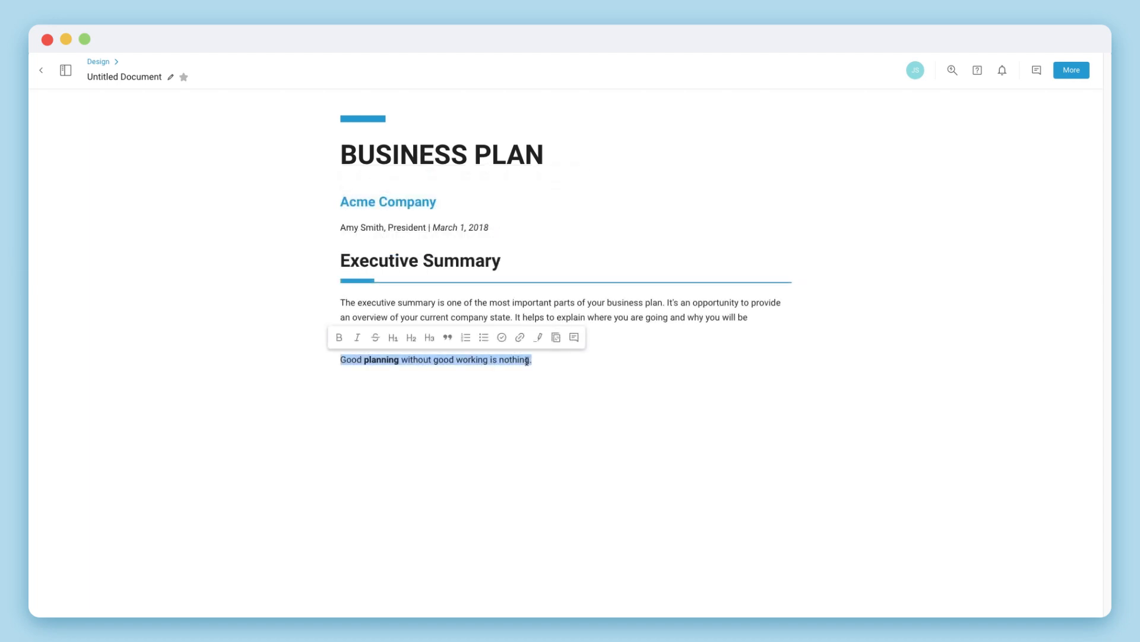
Step: Make the motto a quote and the three guidance lines a checklist, ticking items
{"action": "left_click", "coordinate": [447, 337]}
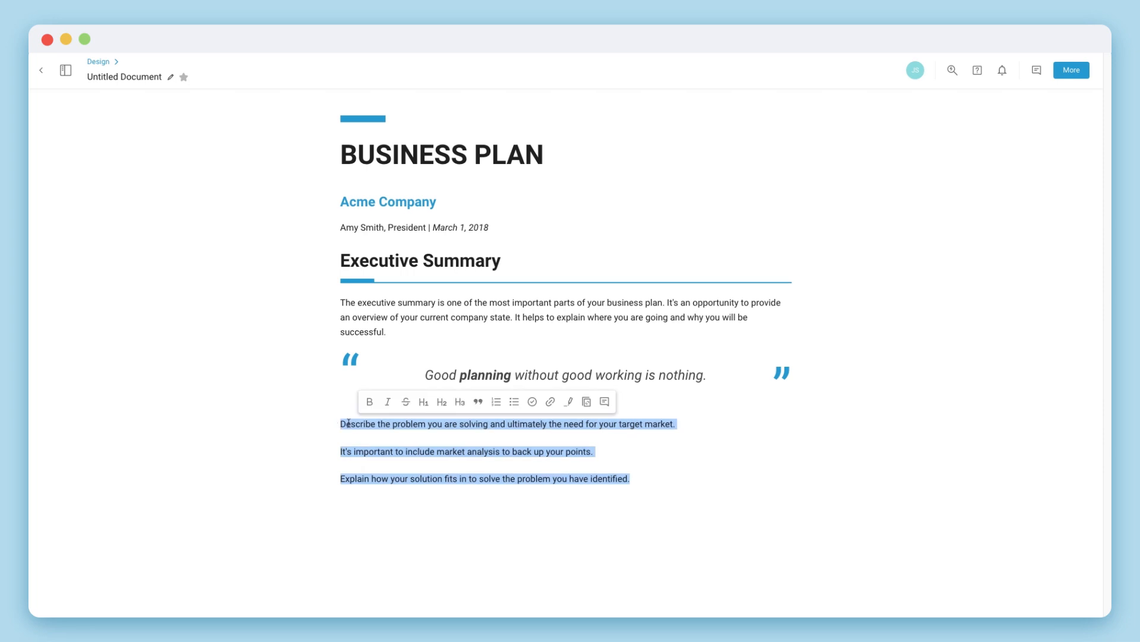
{"action": "left_click", "coordinate": [531, 402]}
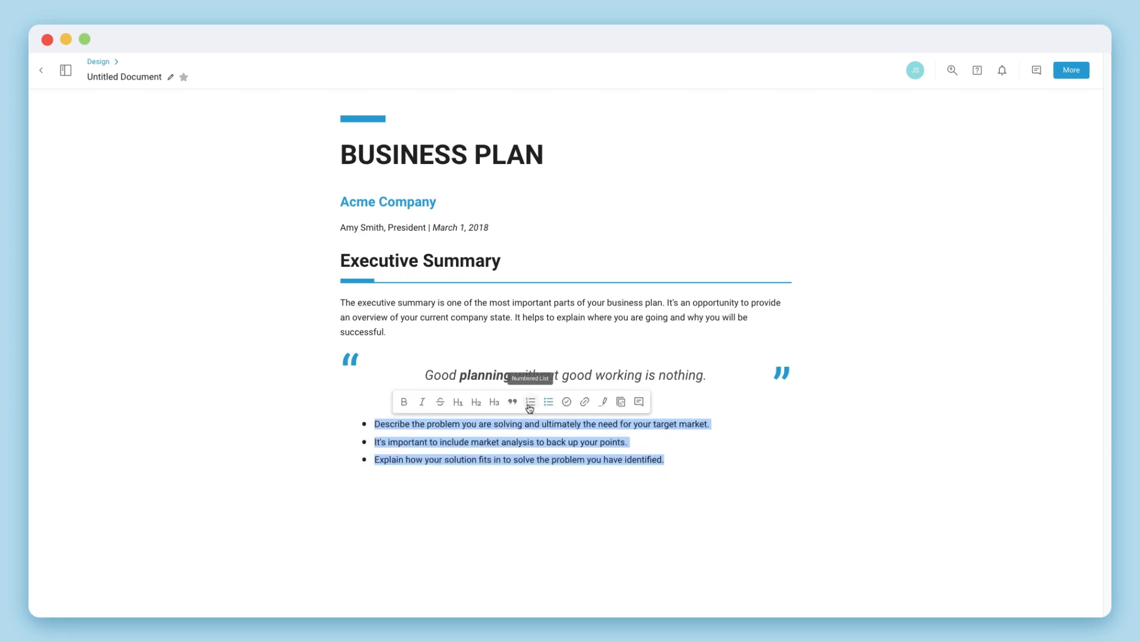
{"action": "left_click", "coordinate": [530, 401]}
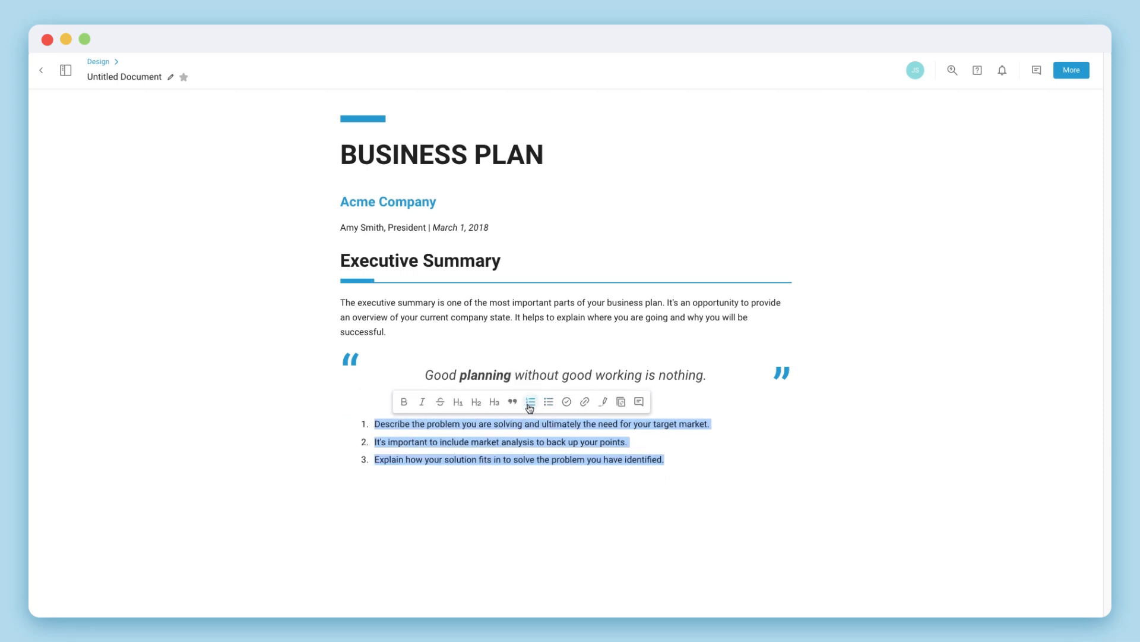
{"action": "left_click", "coordinate": [566, 402]}
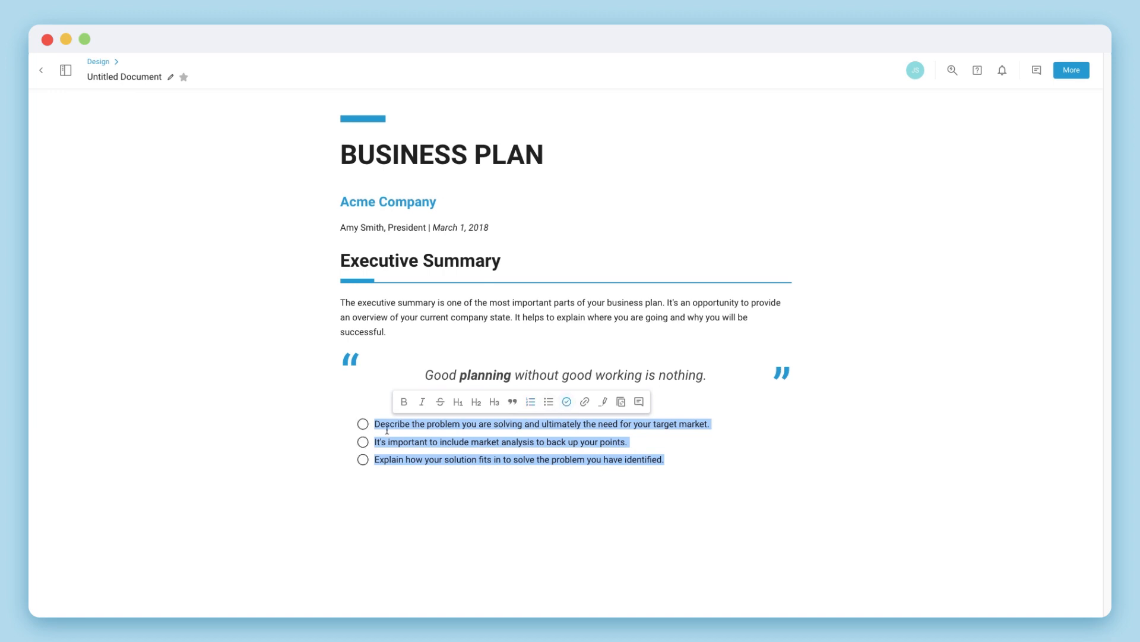
{"action": "left_click", "coordinate": [363, 424]}
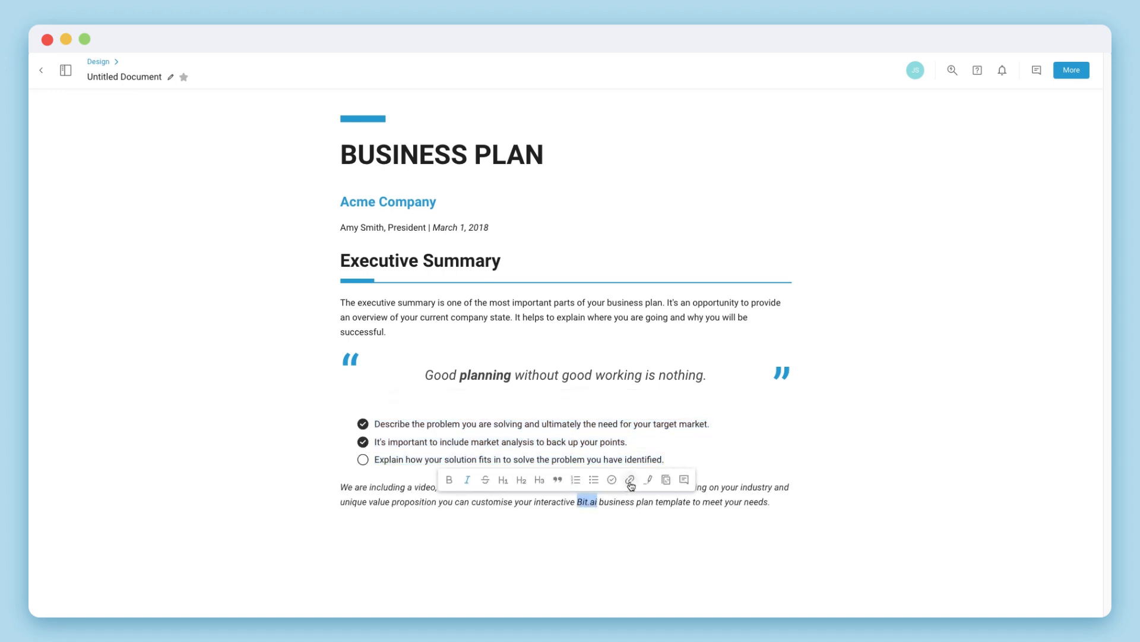
Step: Link the word Bit.ai, highlight the advice and guidance phrase, and search workspace documents
{"action": "left_click", "coordinate": [631, 480]}
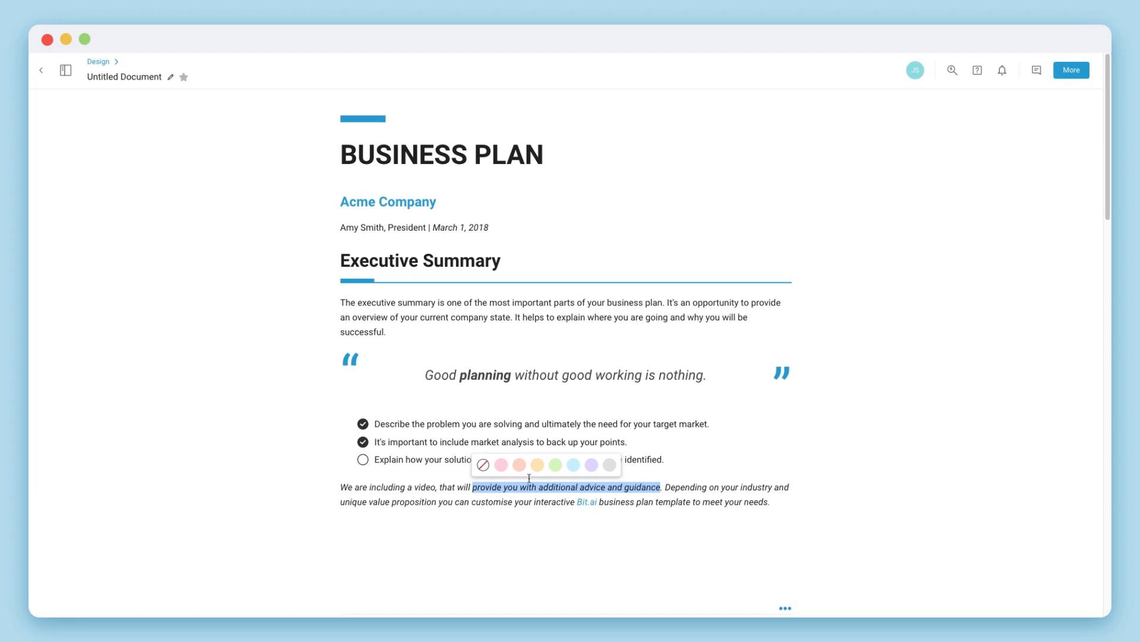
{"action": "left_click", "coordinate": [537, 464]}
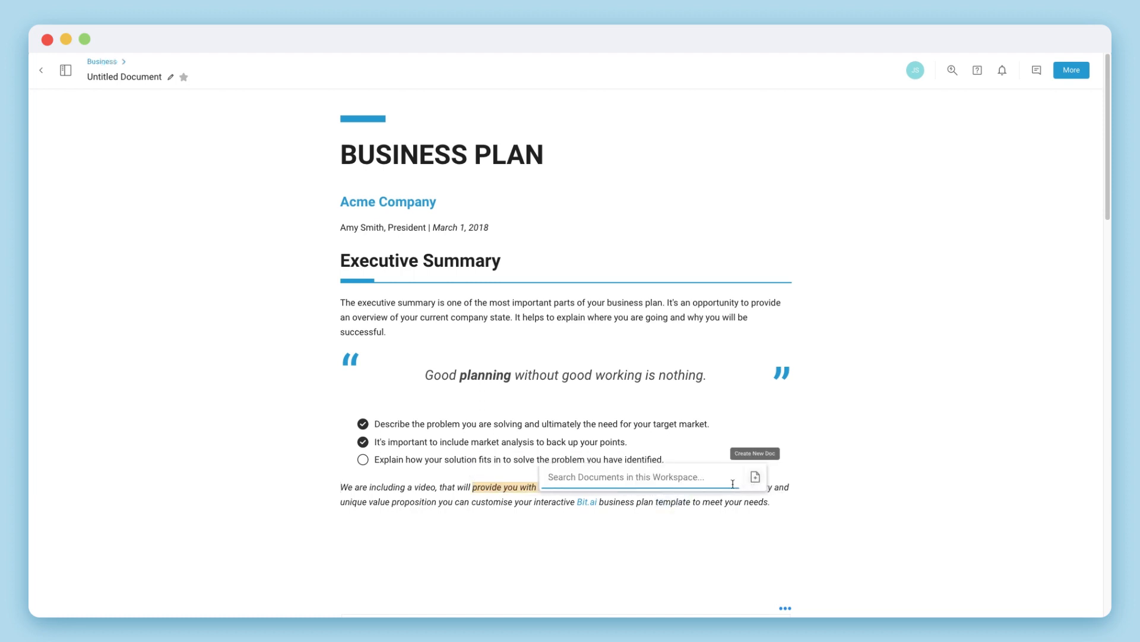
{"action": "left_click", "coordinate": [645, 476]}
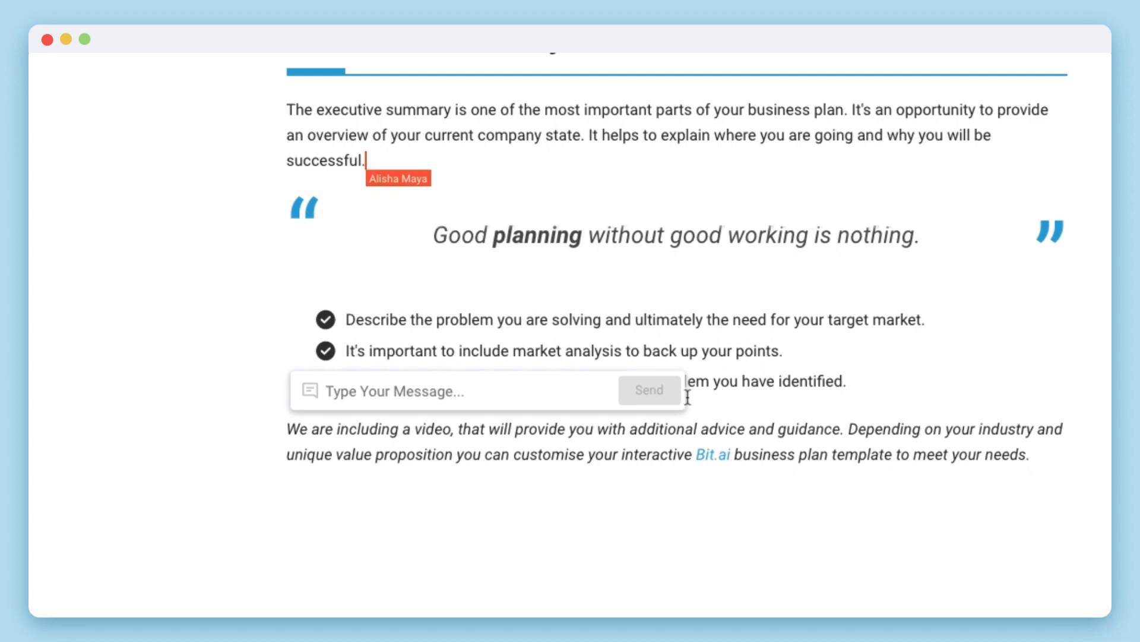
Step: Send the teammate the comment 'Place the video below'
{"action": "type", "text": "Place the video below"}
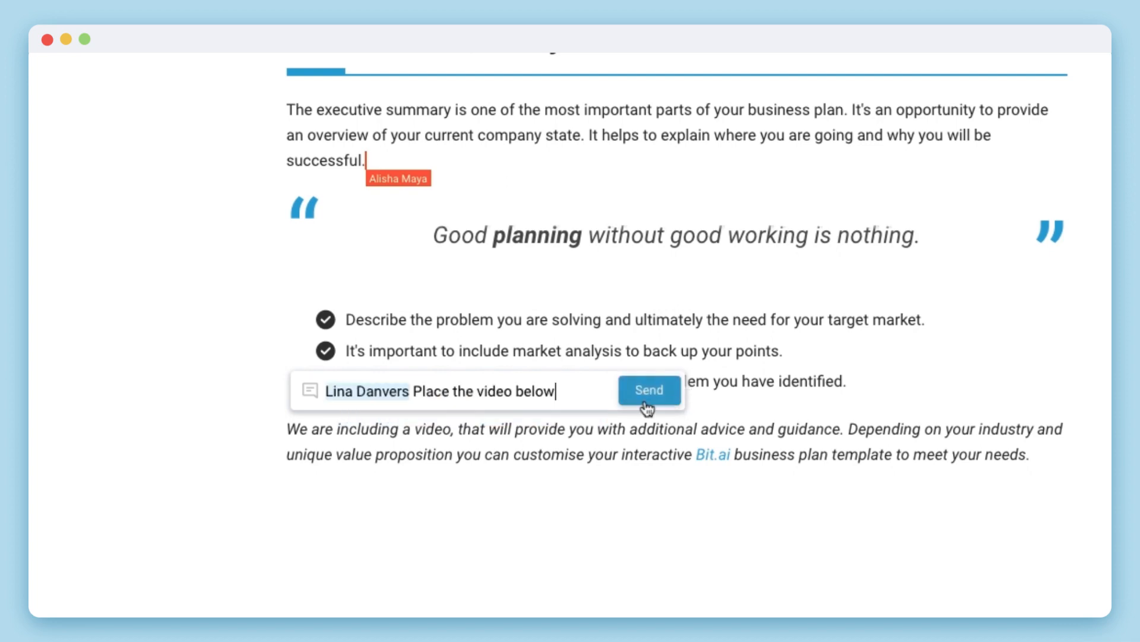
{"action": "left_click", "coordinate": [648, 391]}
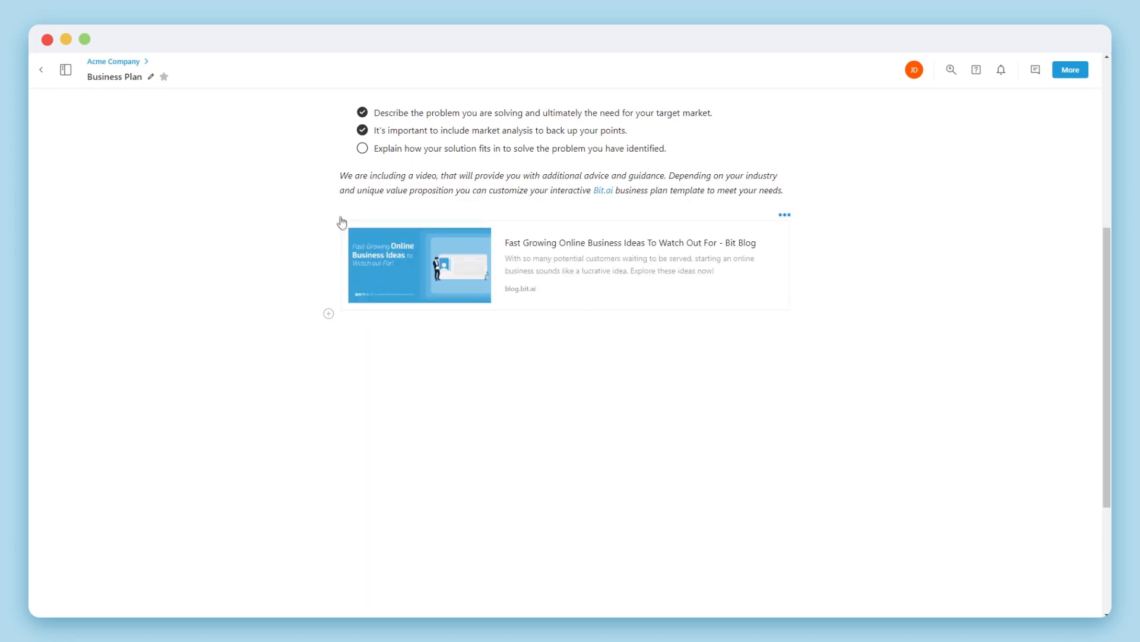
{"action": "mouse_move", "coordinate": [780, 222]}
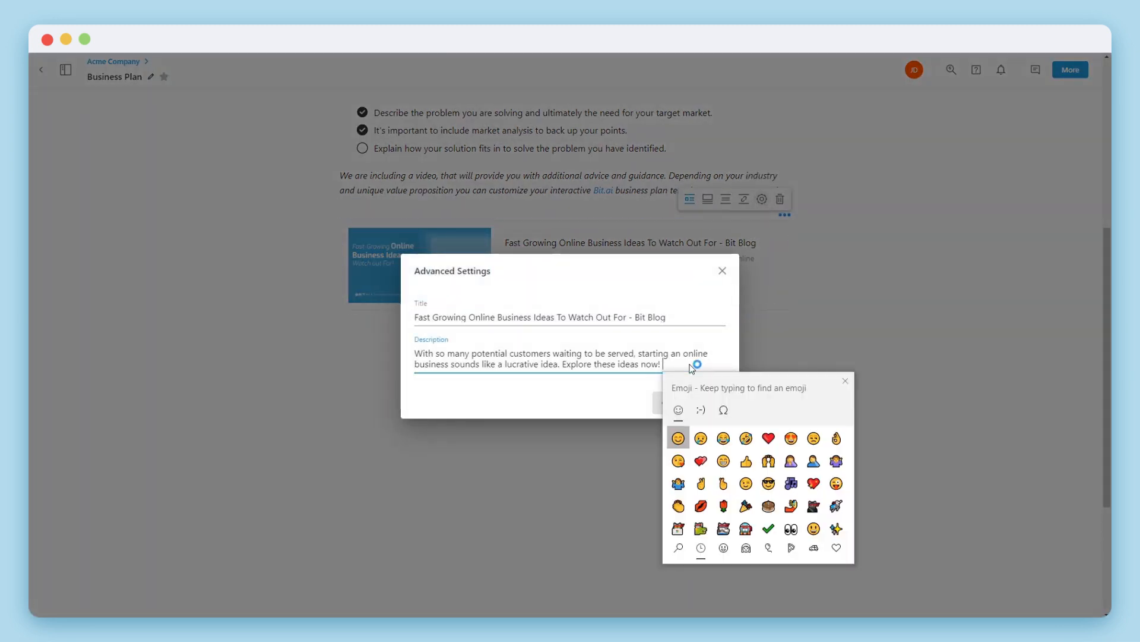
Step: Add an emoji to the Bit Blog link card's description
{"action": "left_click", "coordinate": [677, 437]}
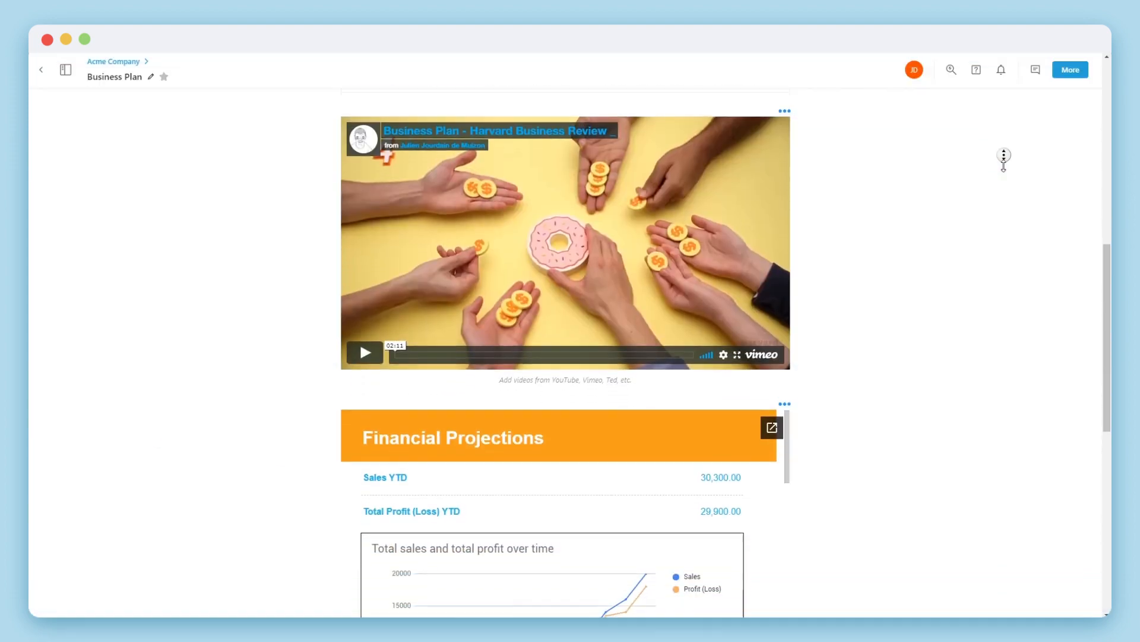
{"action": "scroll", "scroll_direction": "down", "scroll_amount": 3}
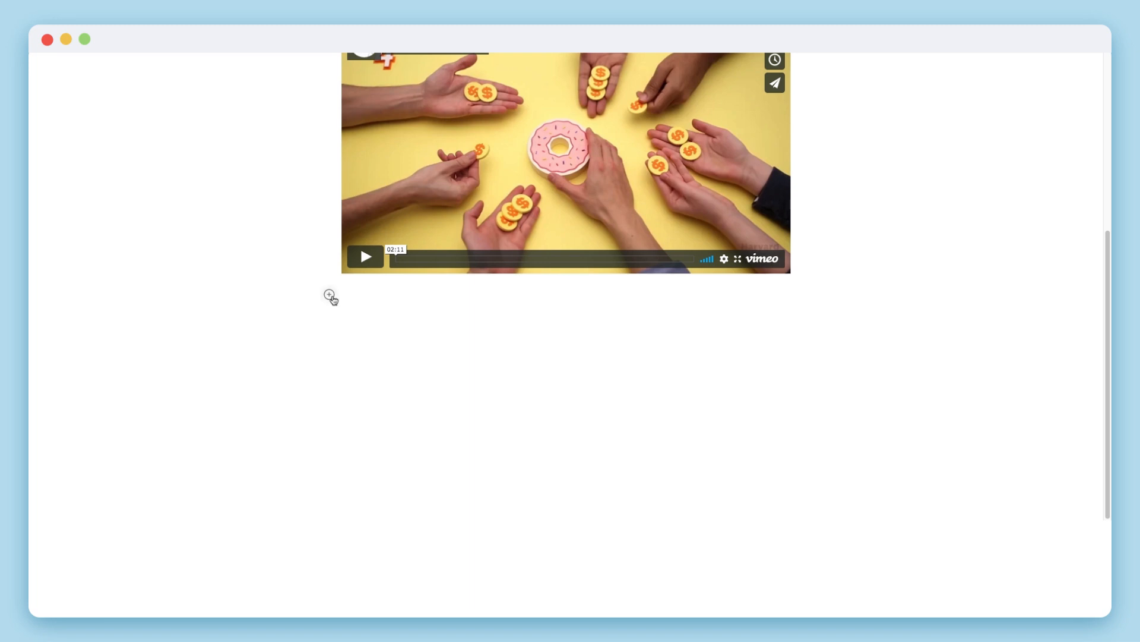
Step: Show the insert-block menu below the video and preview File, Web Embed, Table, Divider, Code Block
{"action": "left_click", "coordinate": [329, 295]}
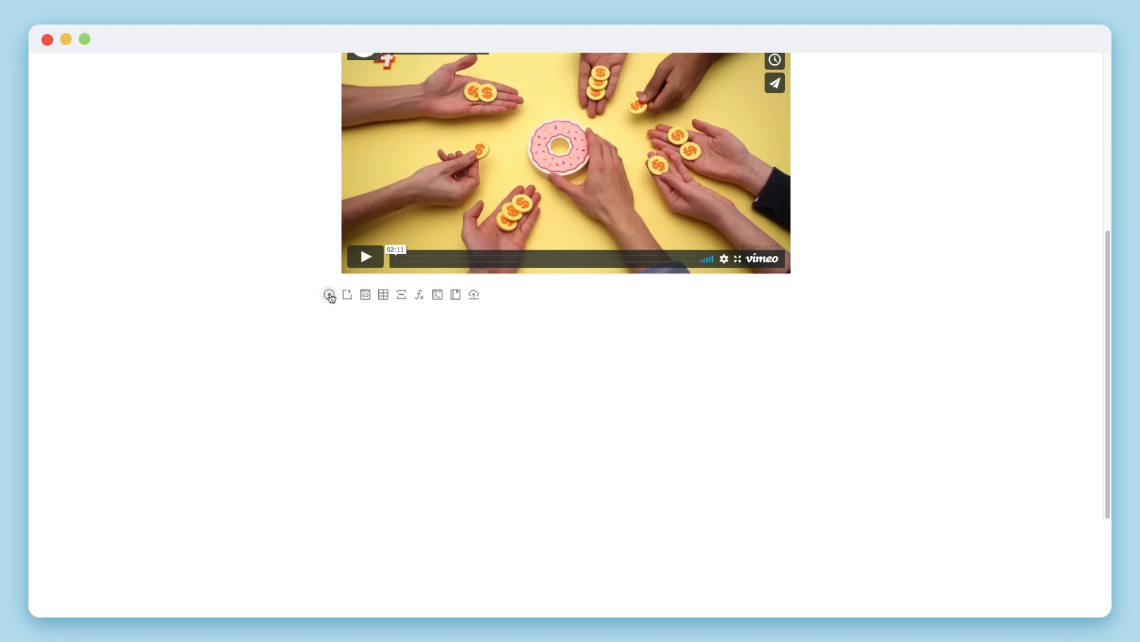
{"action": "left_click", "coordinate": [347, 295]}
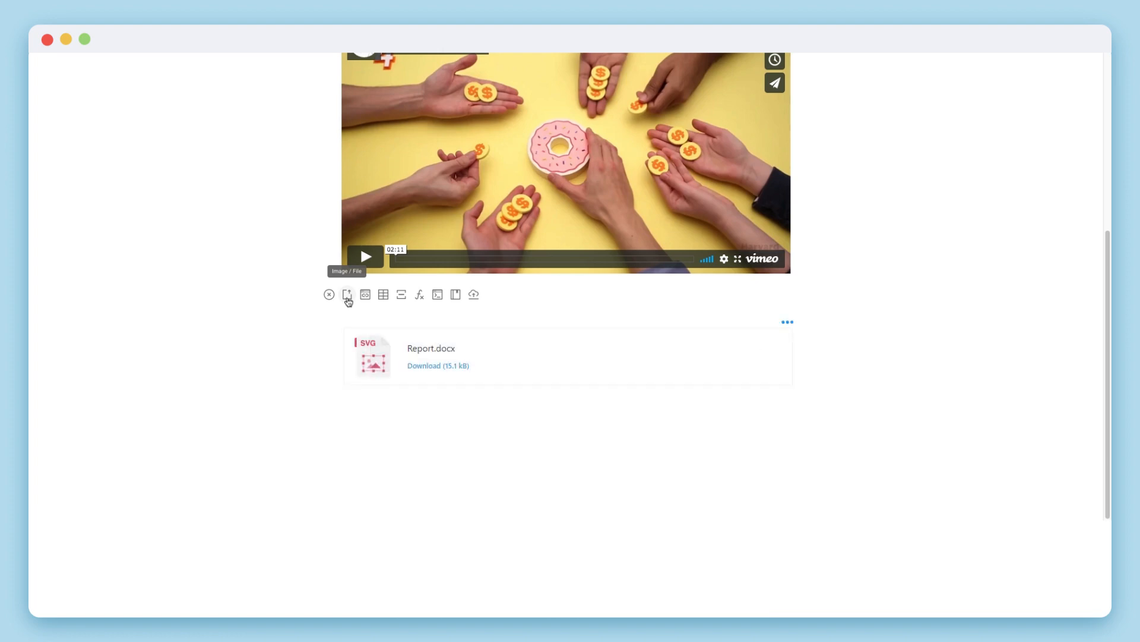
{"action": "left_click", "coordinate": [365, 295]}
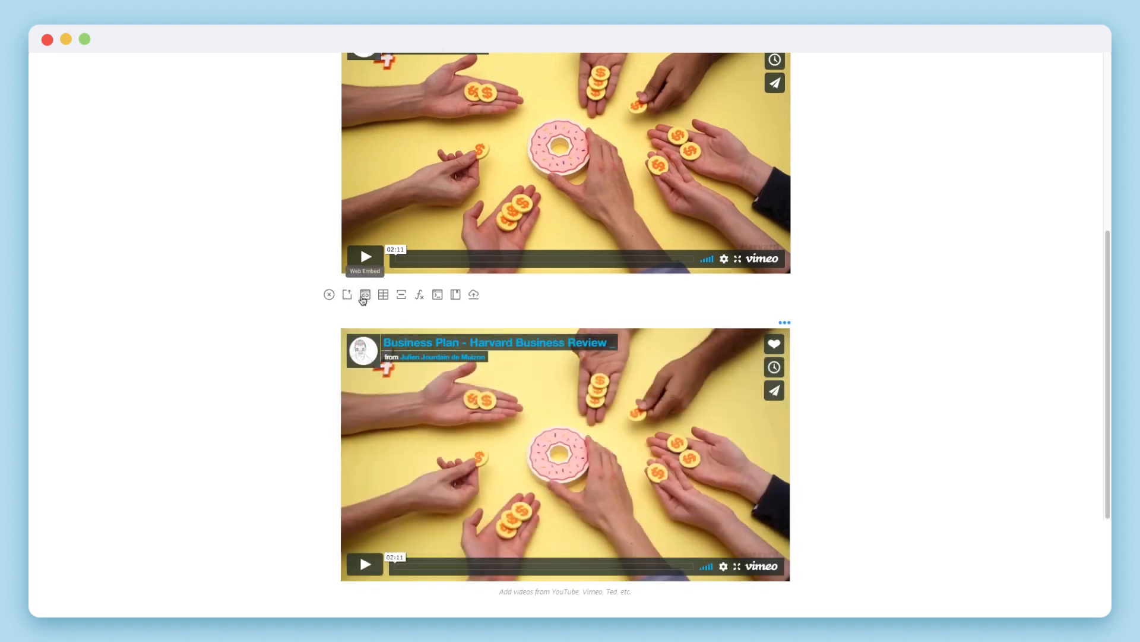
{"action": "left_click", "coordinate": [383, 294]}
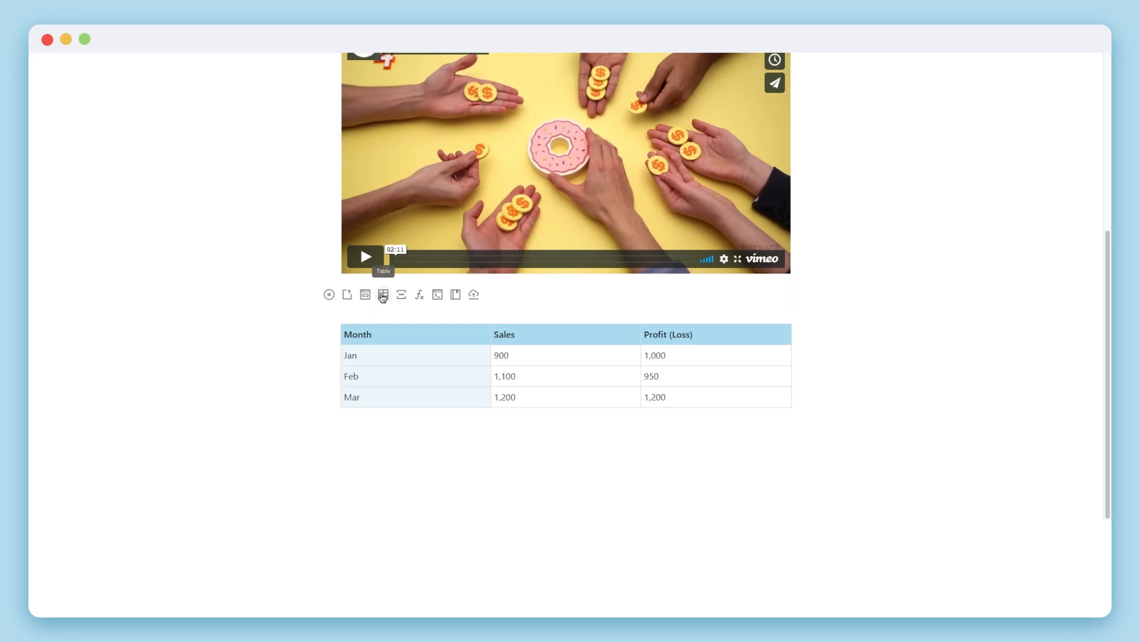
{"action": "left_click", "coordinate": [402, 295]}
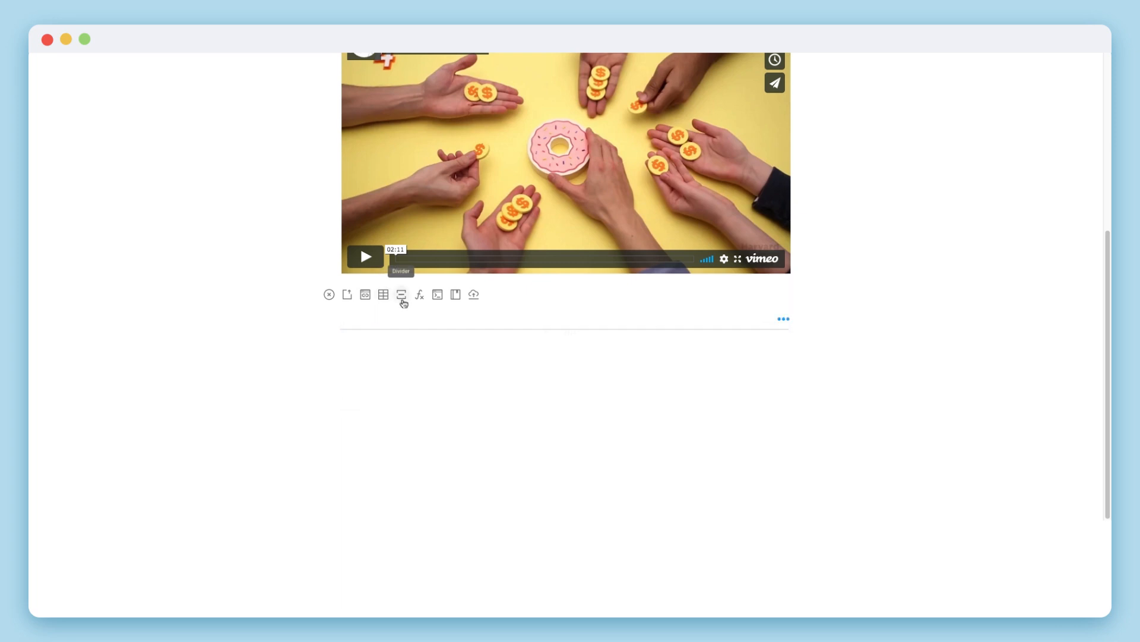
{"action": "left_click", "coordinate": [419, 294]}
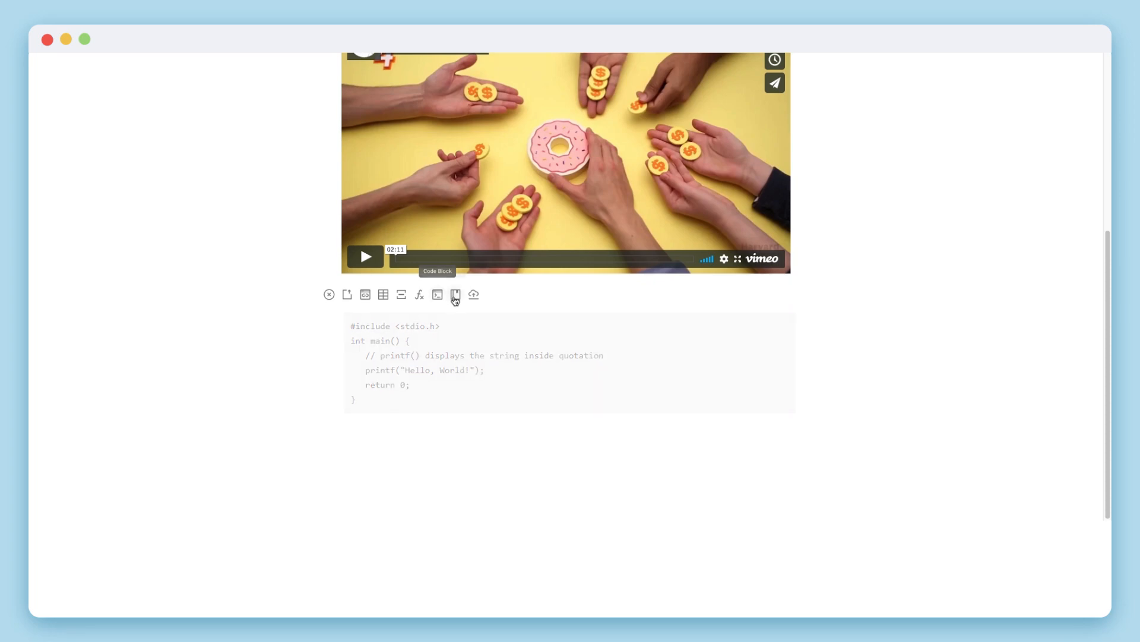
{"action": "left_click", "coordinate": [455, 295]}
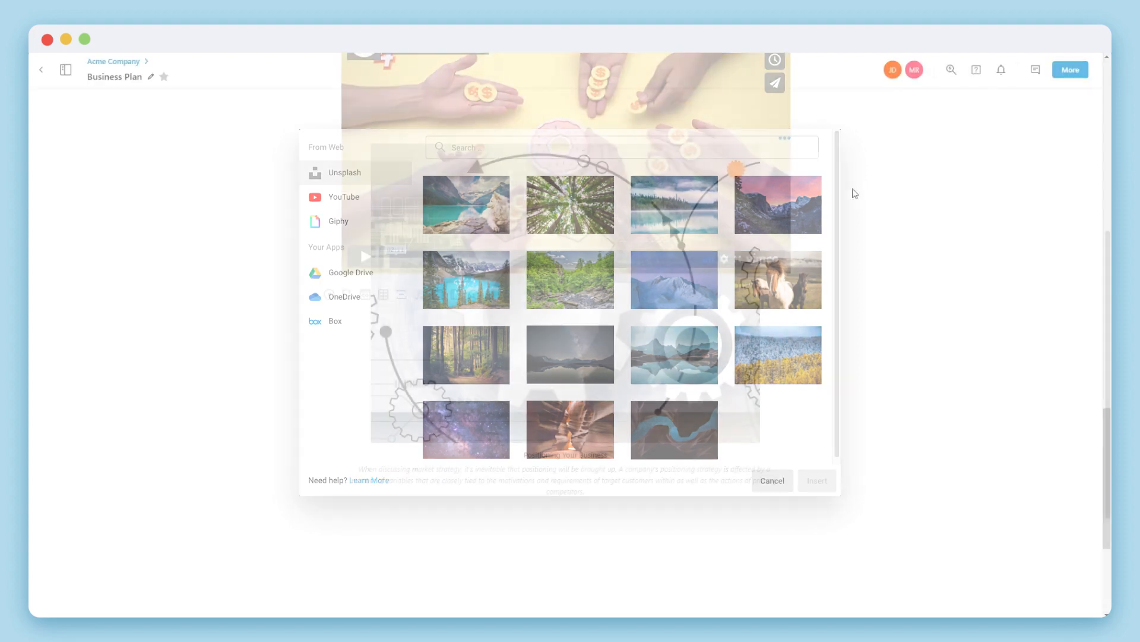
Step: Insert the gears image and set the image-left, text-right layout
{"action": "left_click", "coordinate": [771, 480]}
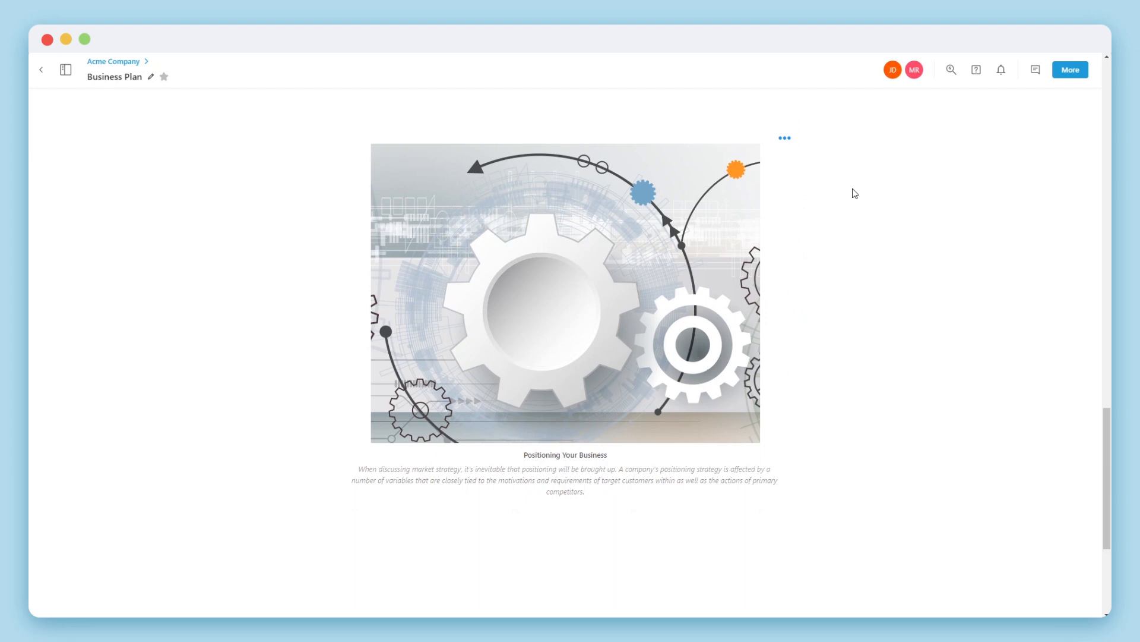
{"action": "left_click", "coordinate": [784, 137]}
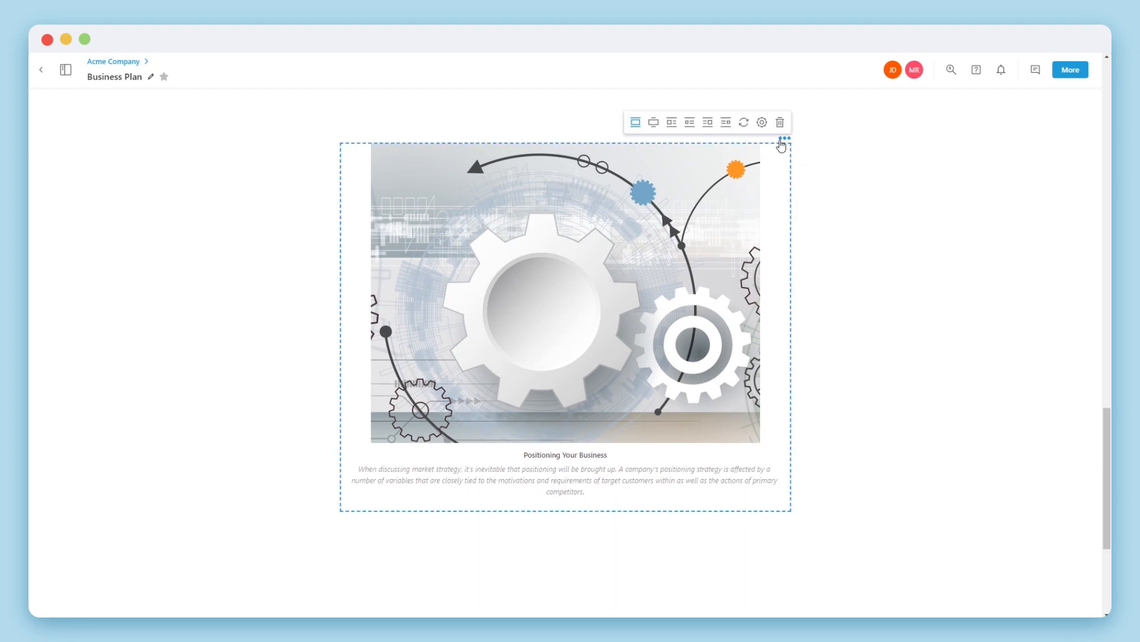
{"action": "left_click", "coordinate": [671, 121]}
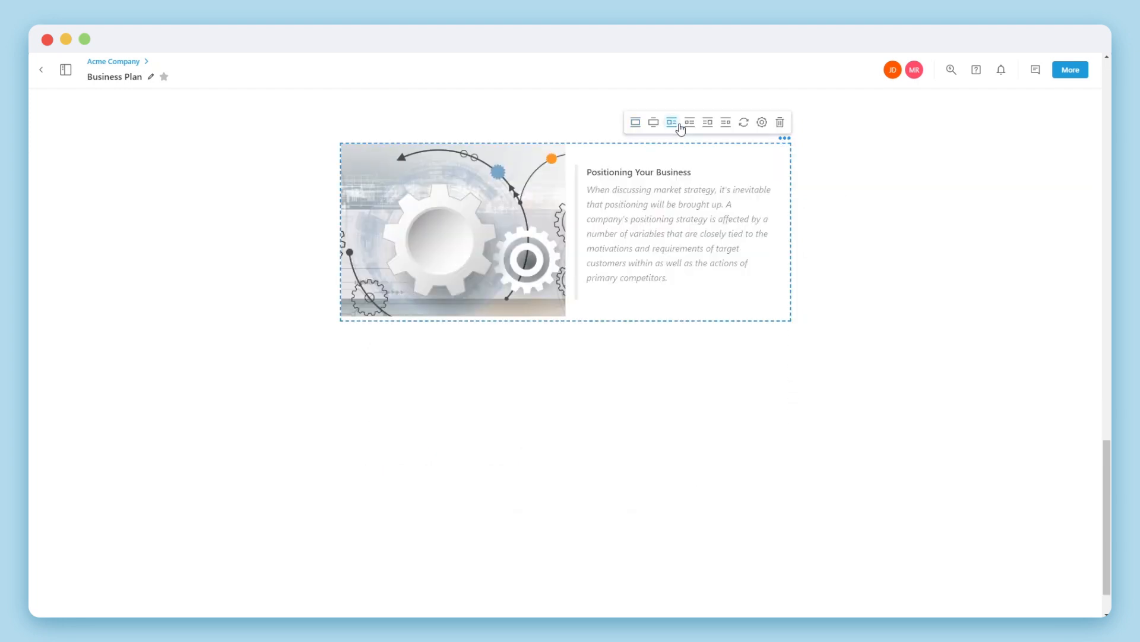
{"action": "left_click", "coordinate": [689, 132]}
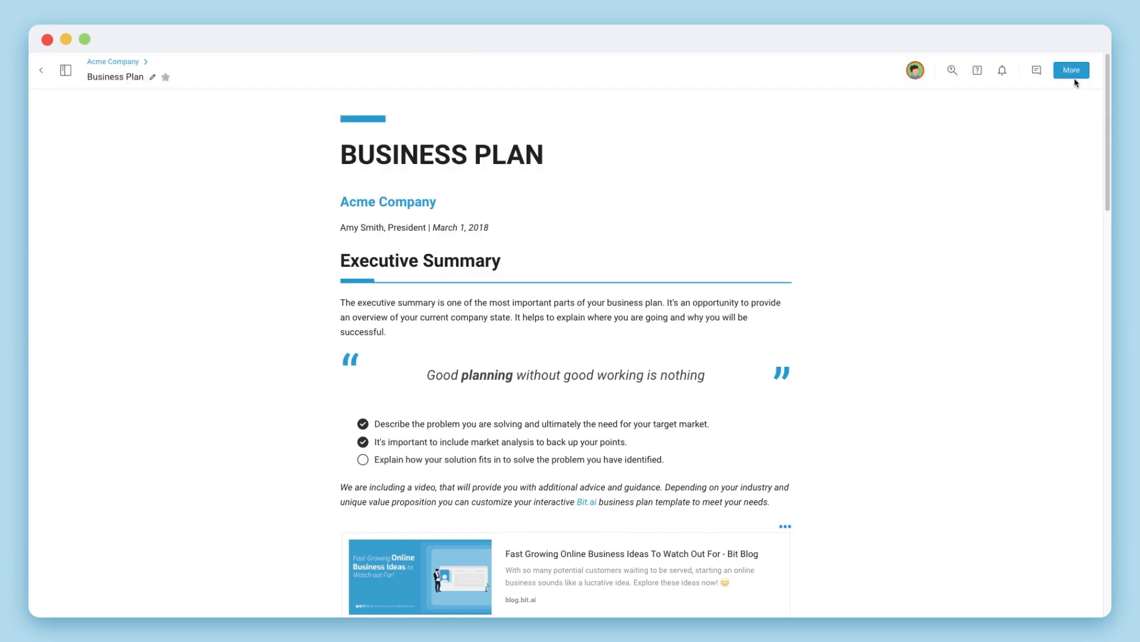
Step: Copy the Business Plan's live link from the Share Bit Document dialog
{"action": "left_click", "coordinate": [1070, 70]}
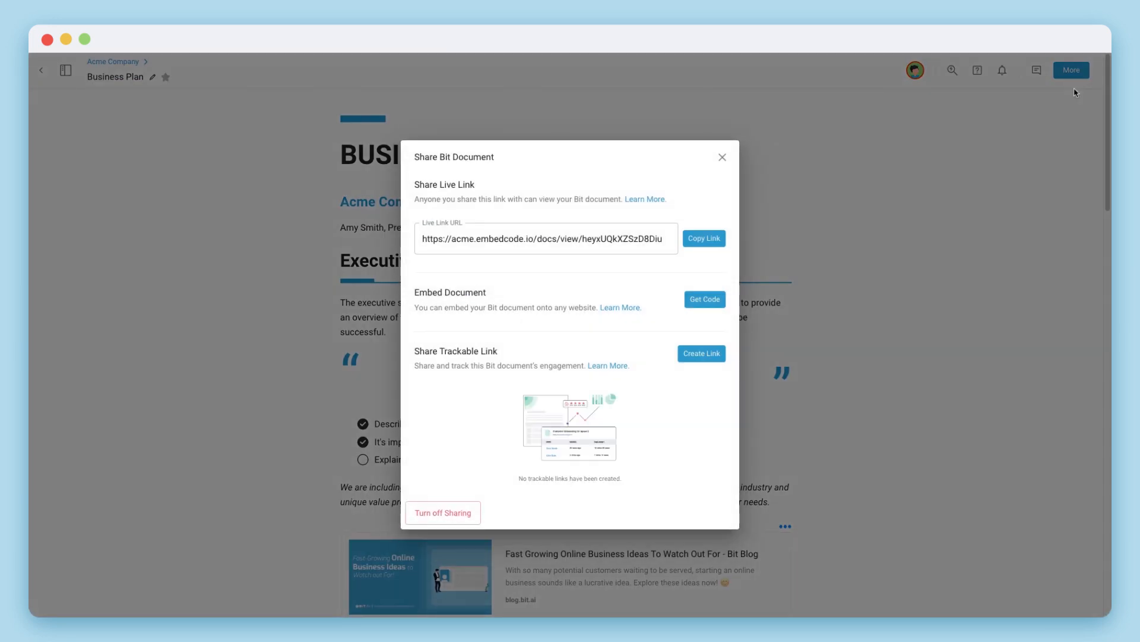
{"action": "left_click", "coordinate": [703, 238]}
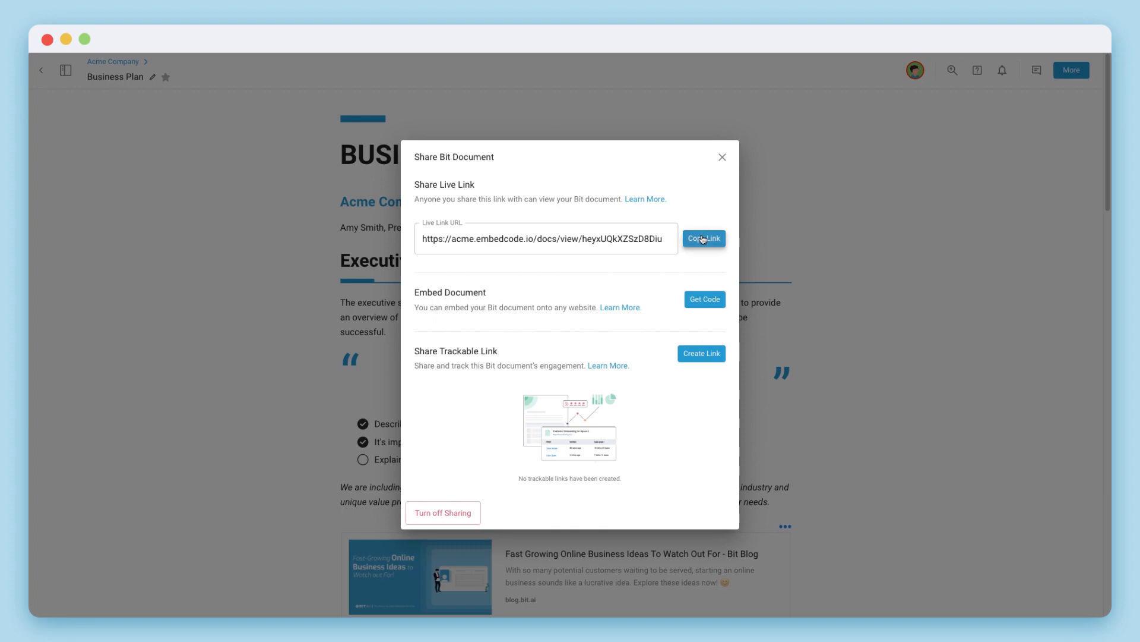
{"action": "left_click", "coordinate": [702, 238]}
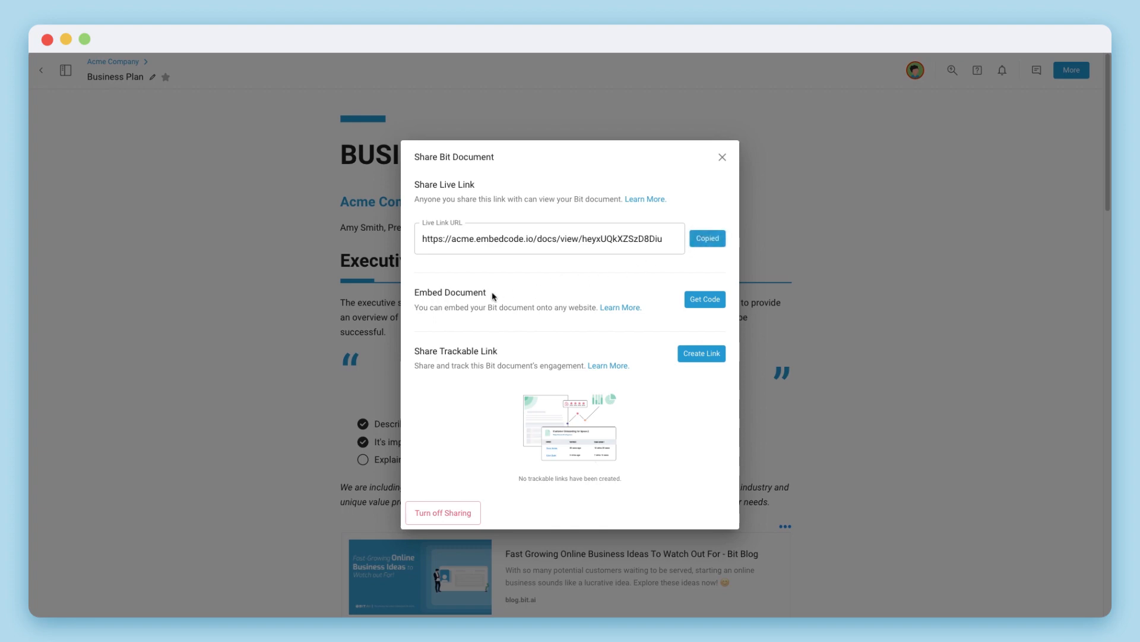
{"action": "mouse_move", "coordinate": [500, 362]}
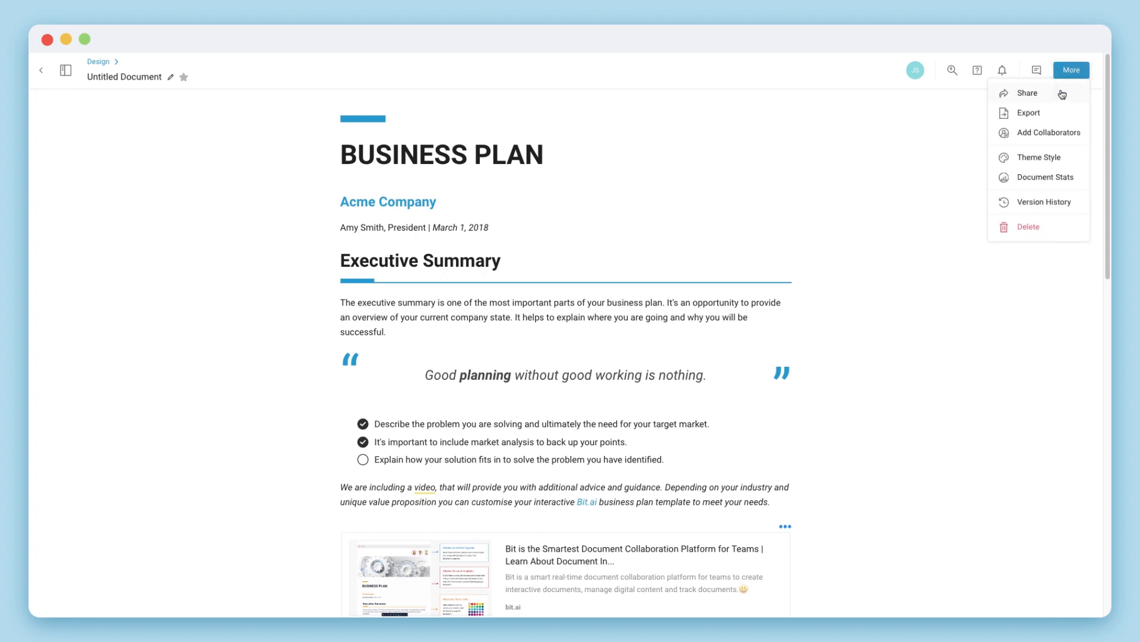
{"action": "left_click", "coordinate": [1028, 113]}
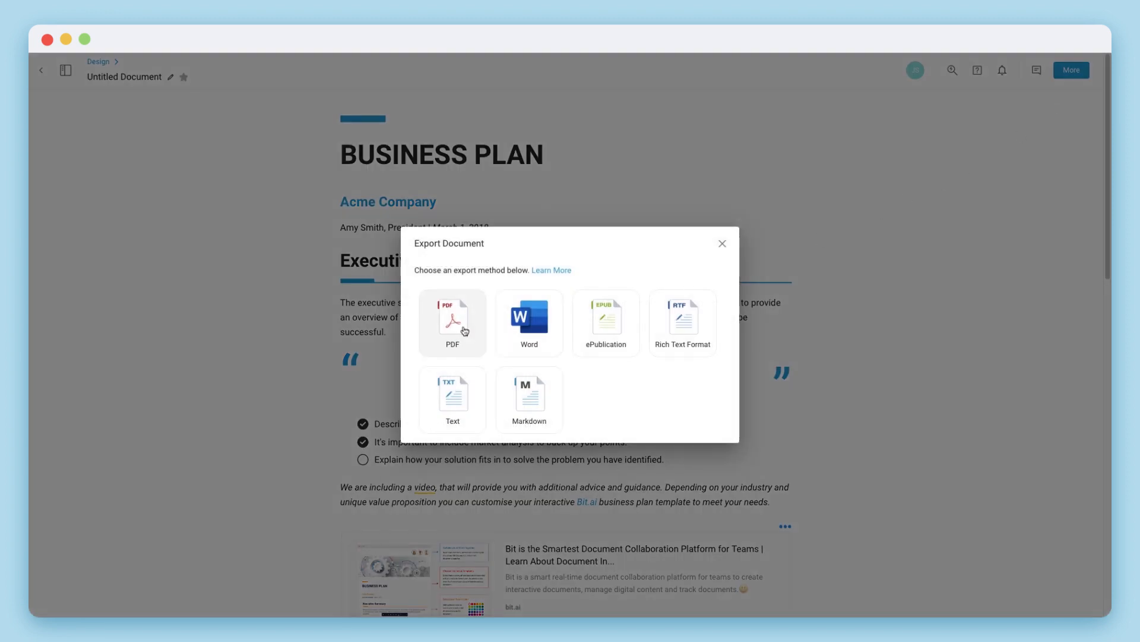
{"action": "mouse_move", "coordinate": [528, 322]}
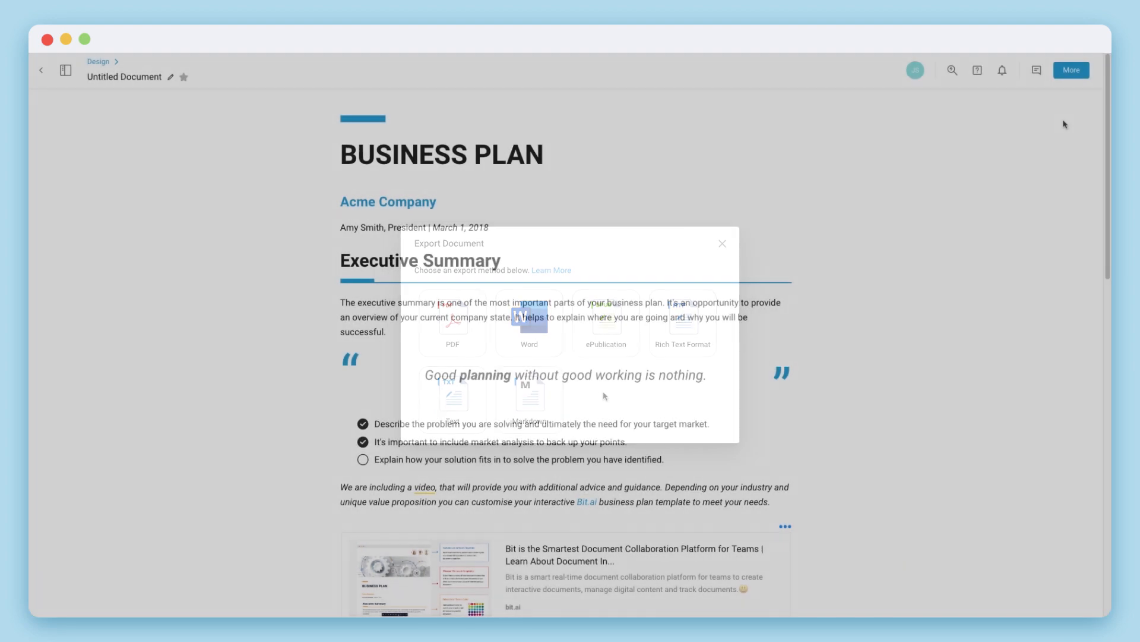
{"action": "left_click", "coordinate": [1070, 70]}
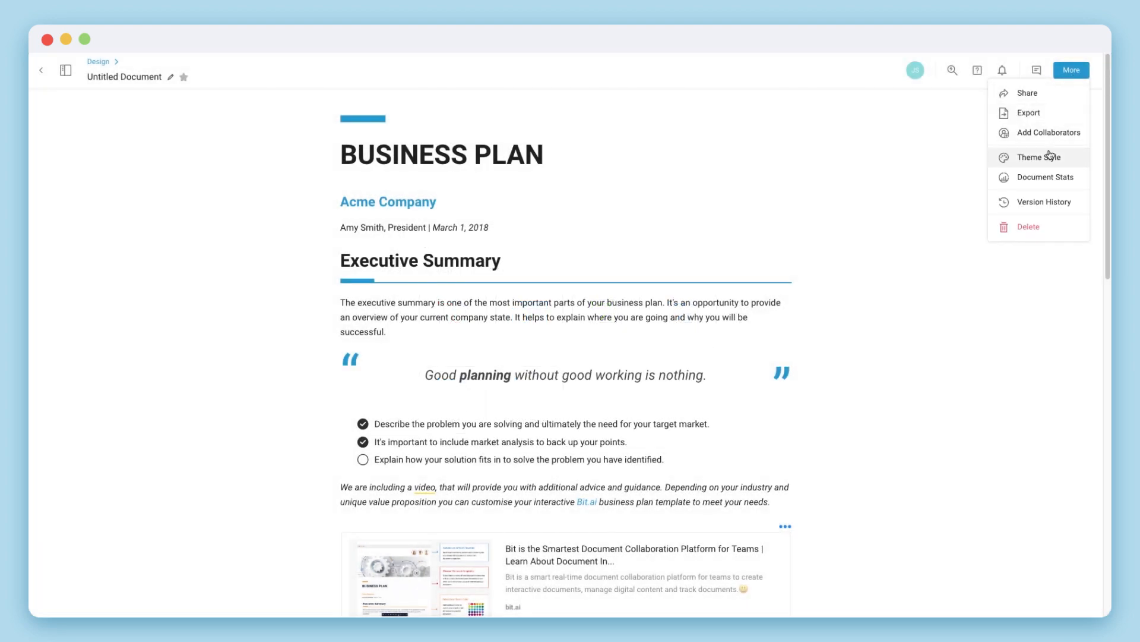
Step: Apply an orange primary colour with the Hubble theme and save
{"action": "left_click", "coordinate": [1037, 156]}
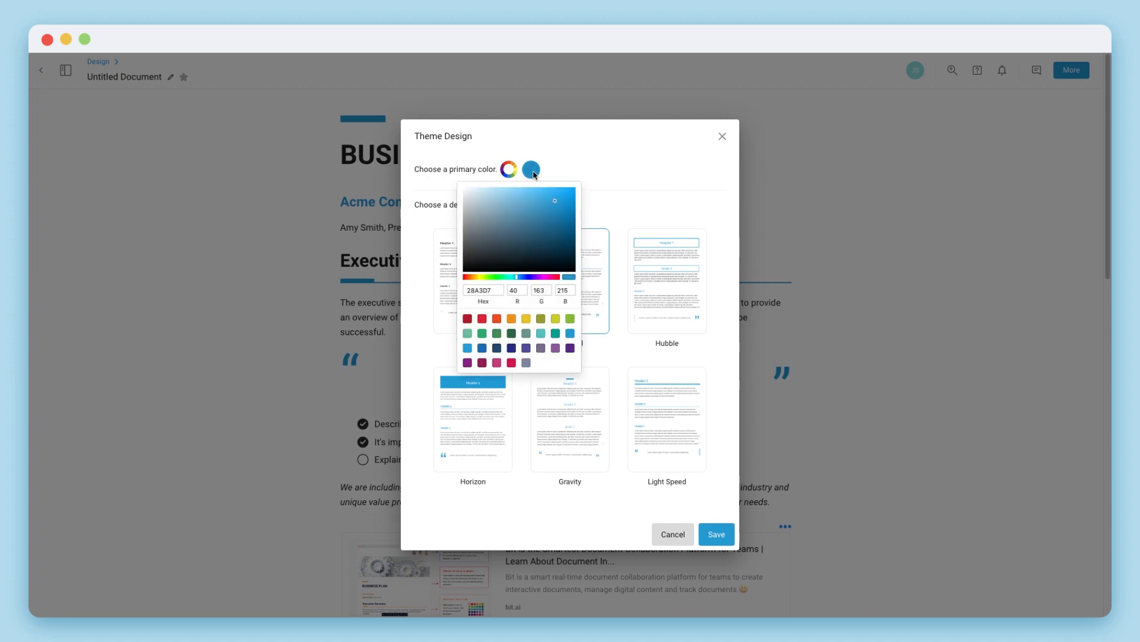
{"action": "left_click", "coordinate": [562, 191]}
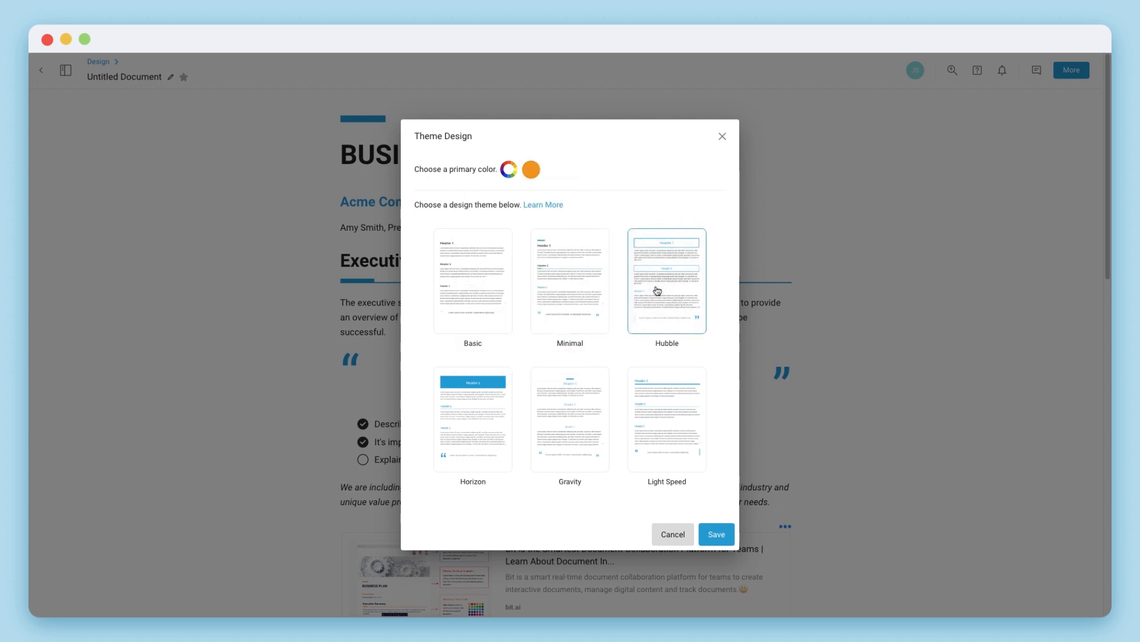
{"action": "left_click", "coordinate": [715, 533]}
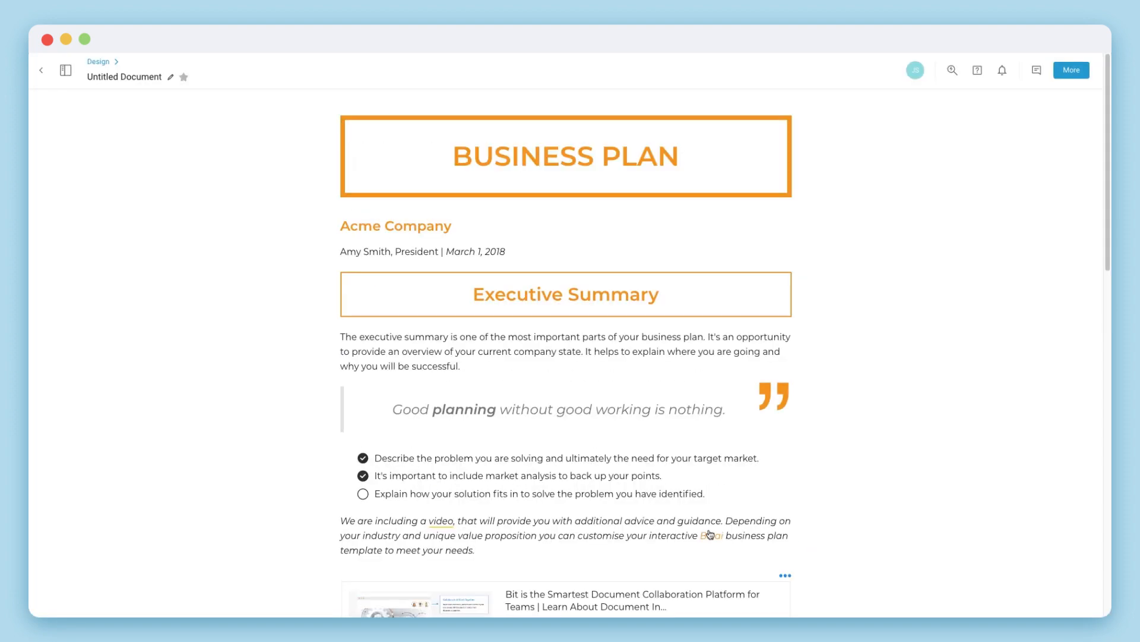
Step: Close the Document Report and view the latest saved version in Version History
{"action": "left_click", "coordinate": [711, 536]}
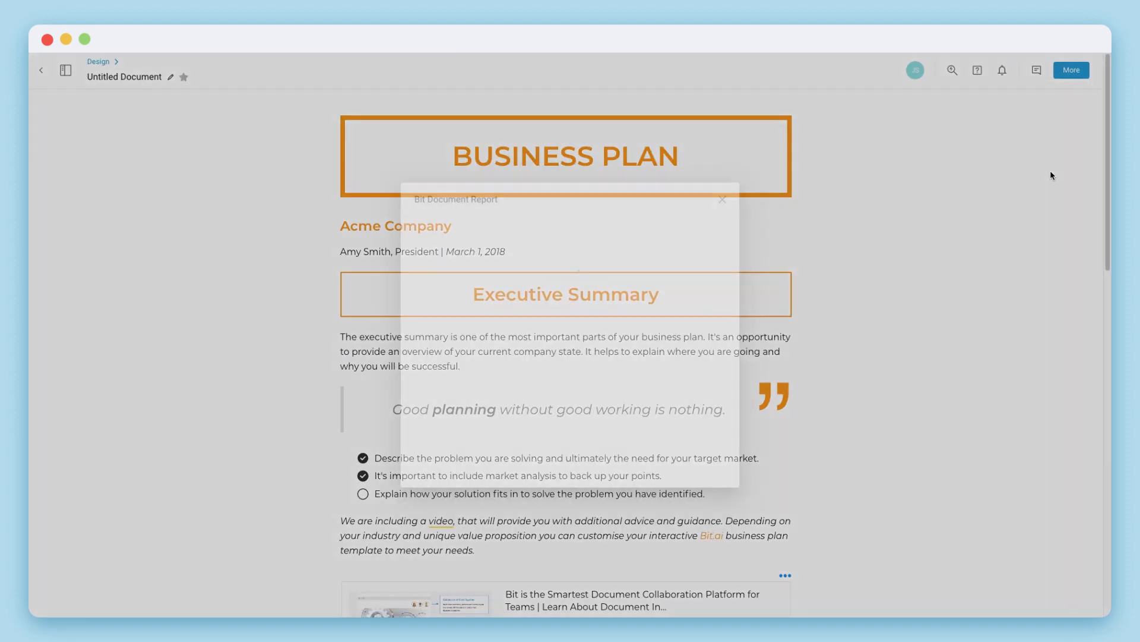
{"action": "left_click", "coordinate": [1070, 70]}
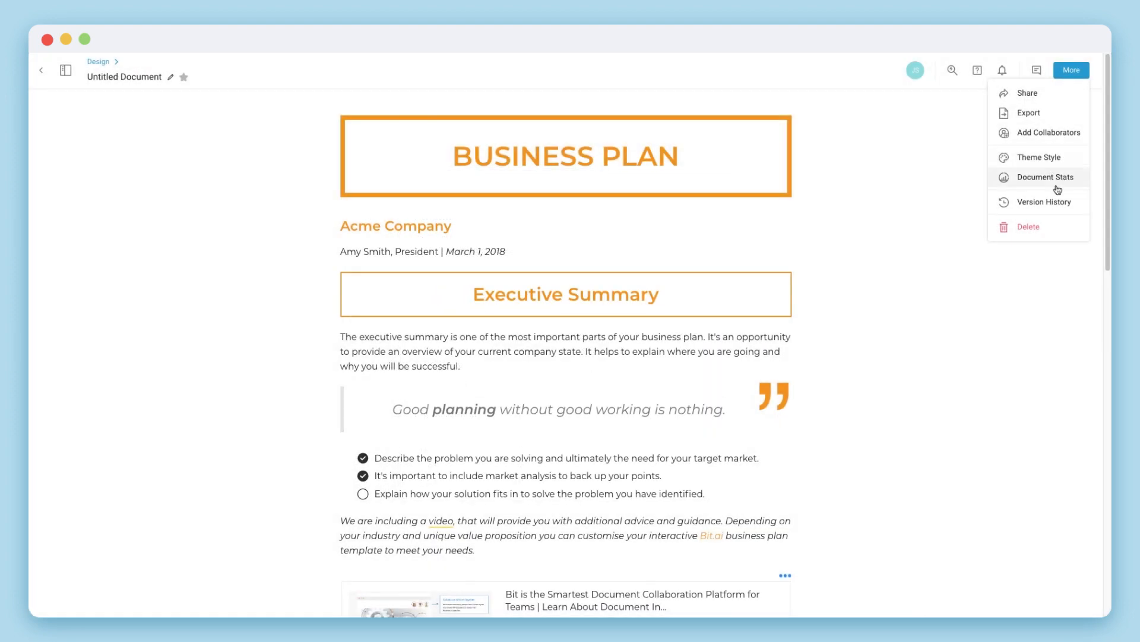
{"action": "left_click", "coordinate": [1043, 201]}
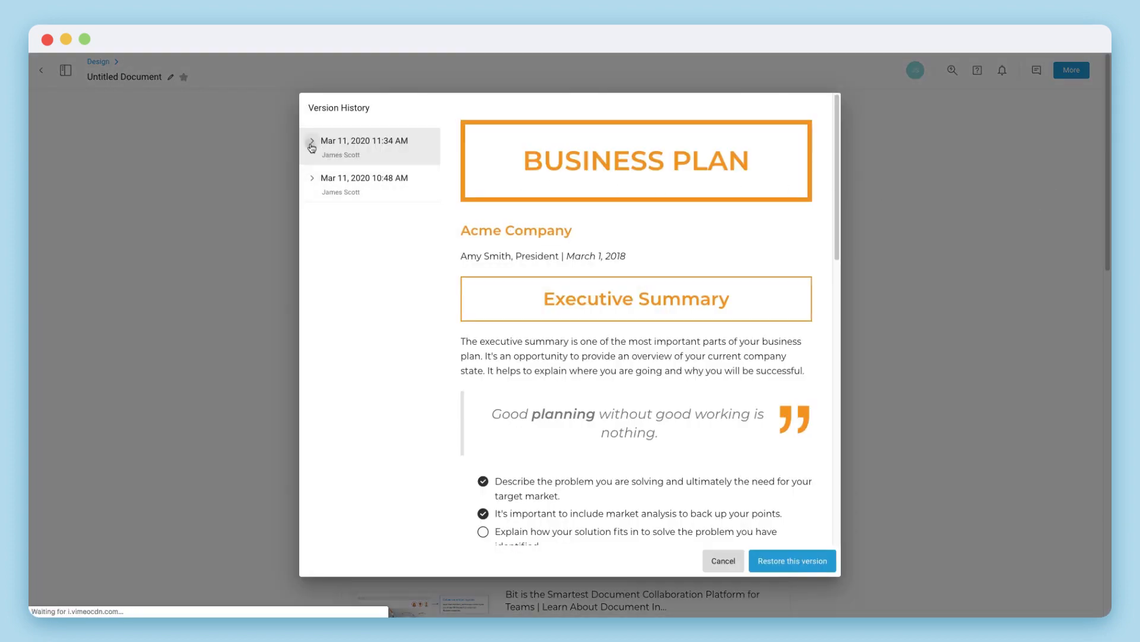
{"action": "left_click", "coordinate": [791, 560]}
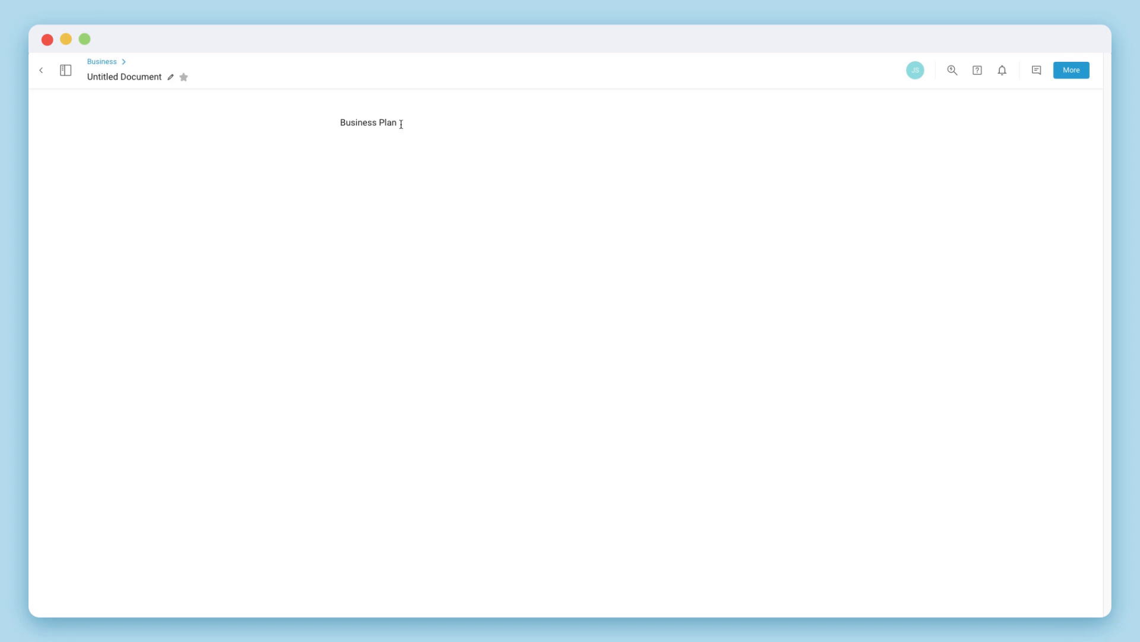
Step: Paste the copied Business Plan content onto the empty line below the title
{"action": "left_click_drag", "start_coordinate": [340, 123], "coordinate": [398, 123]}
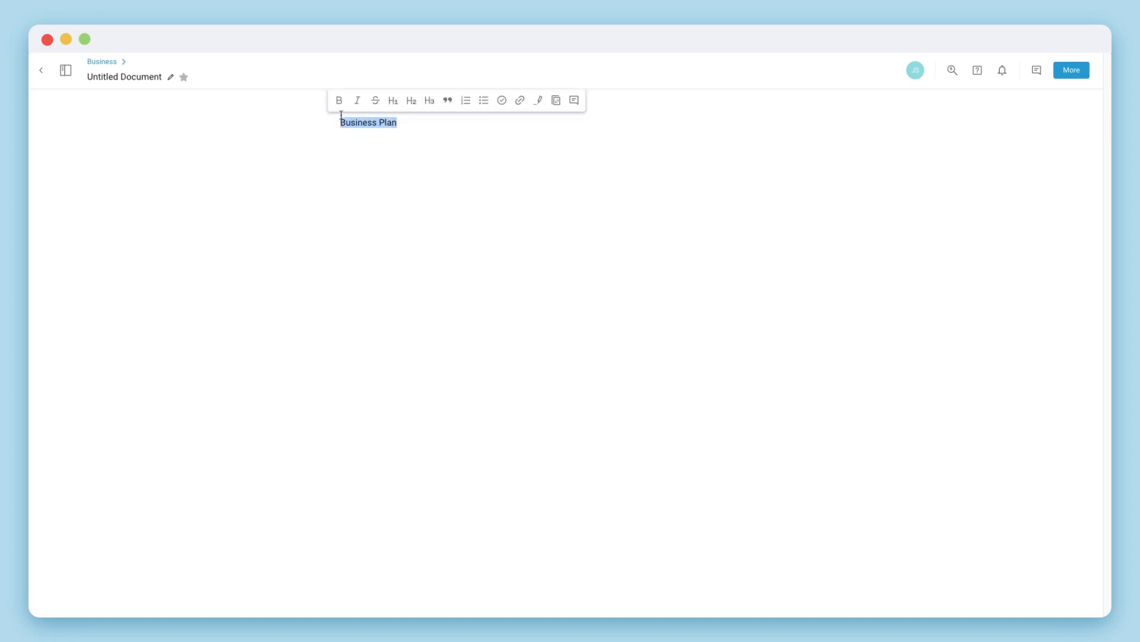
{"action": "mouse_move", "coordinate": [573, 100]}
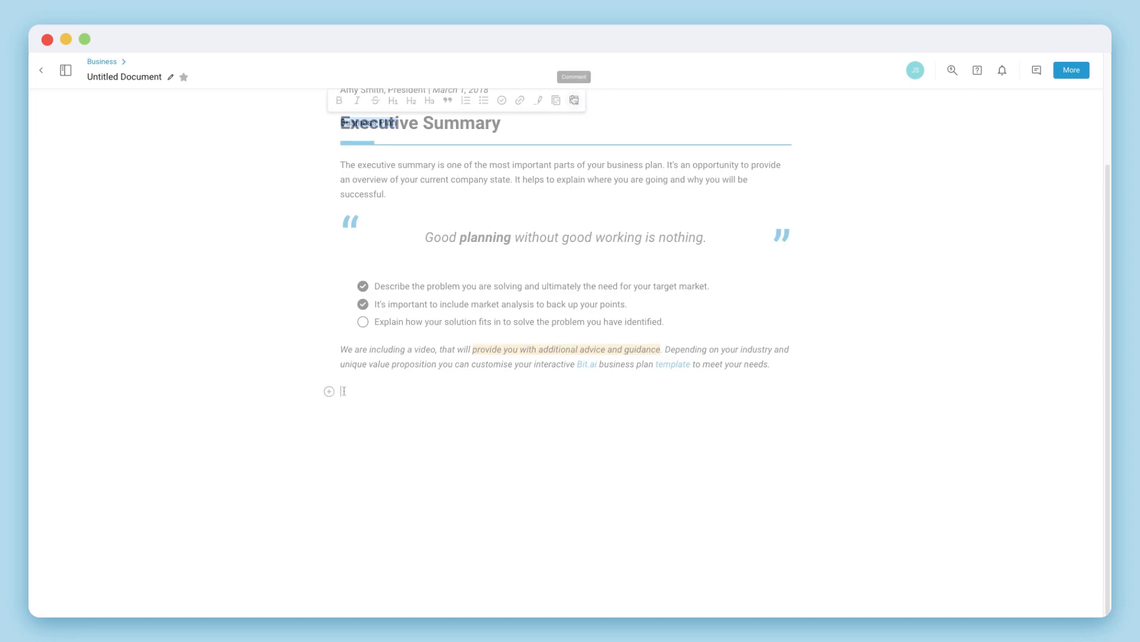
{"action": "right_click", "coordinate": [343, 391]}
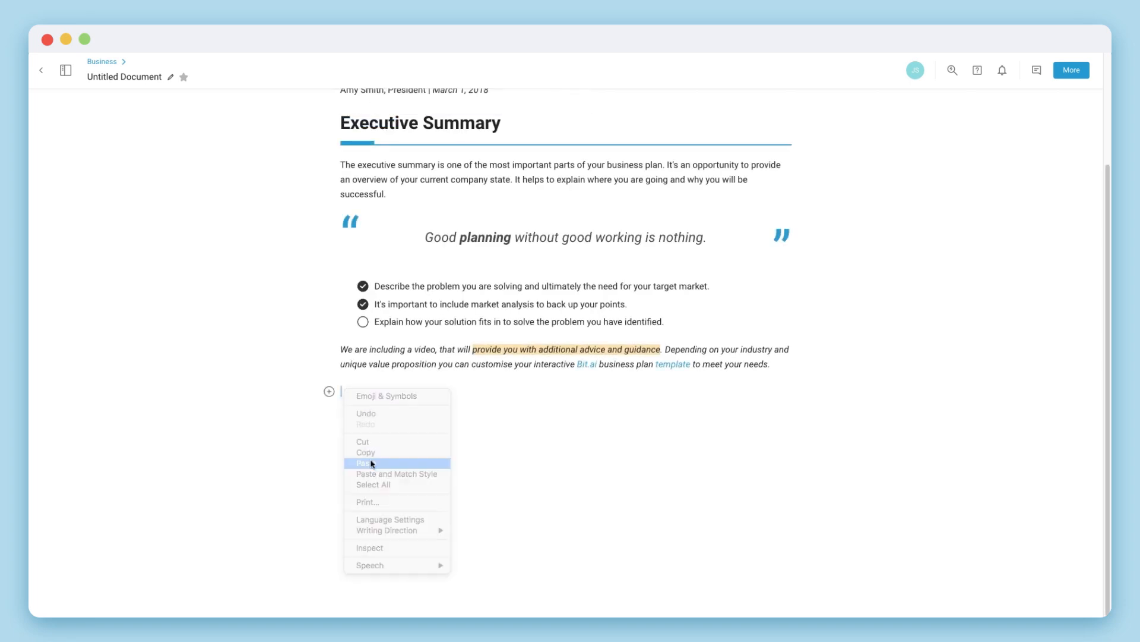
{"action": "left_click", "coordinate": [366, 462]}
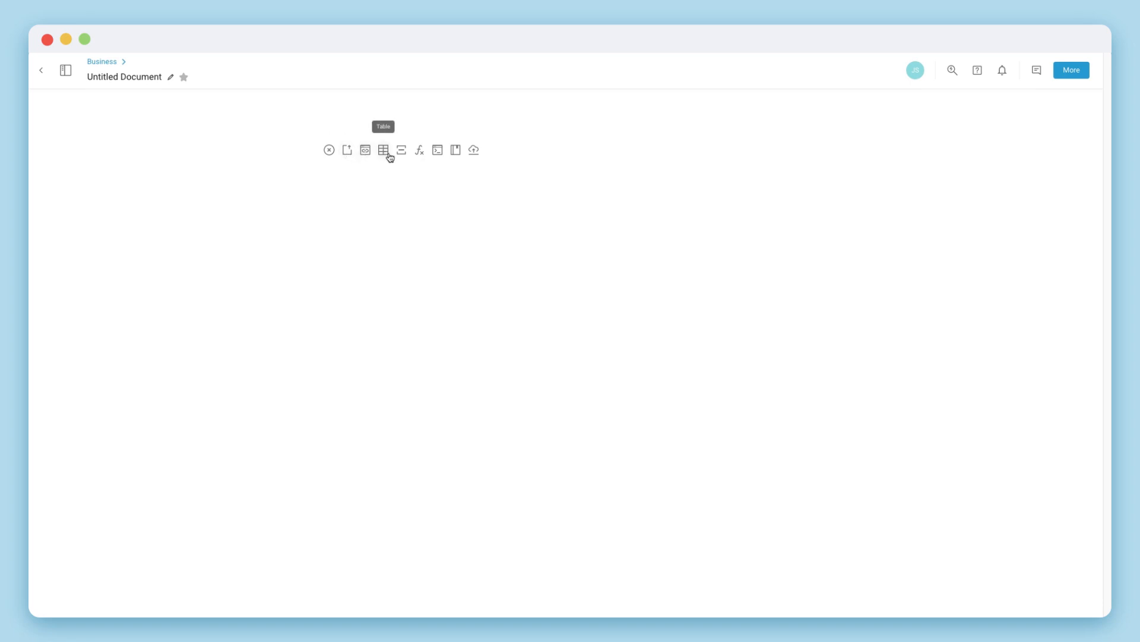
{"action": "mouse_move", "coordinate": [437, 151]}
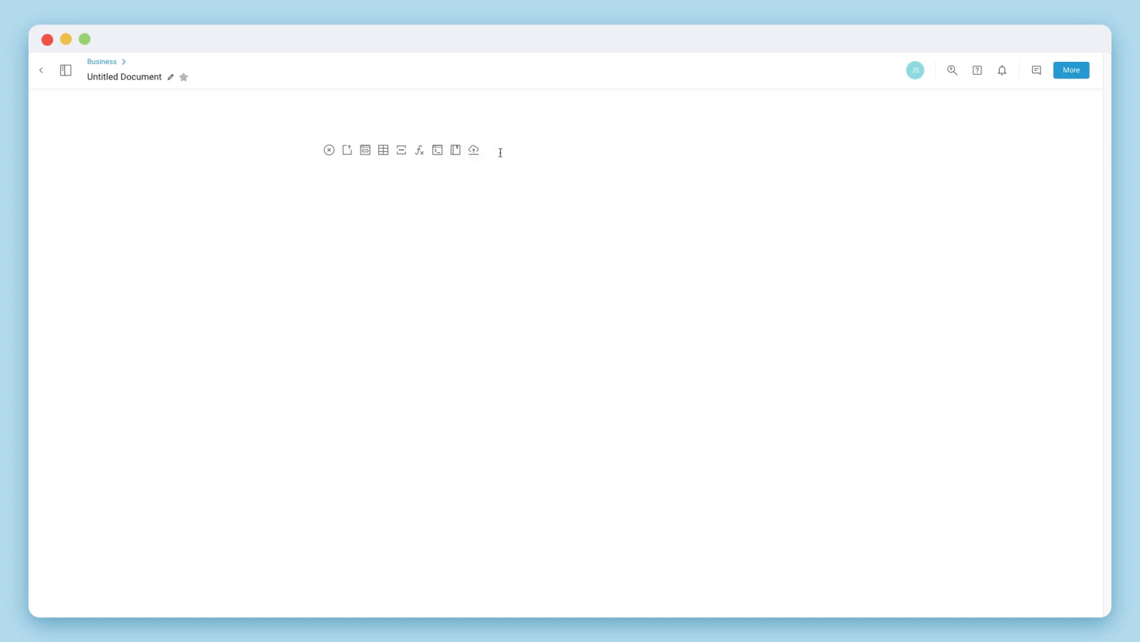
{"action": "left_click", "coordinate": [1071, 70]}
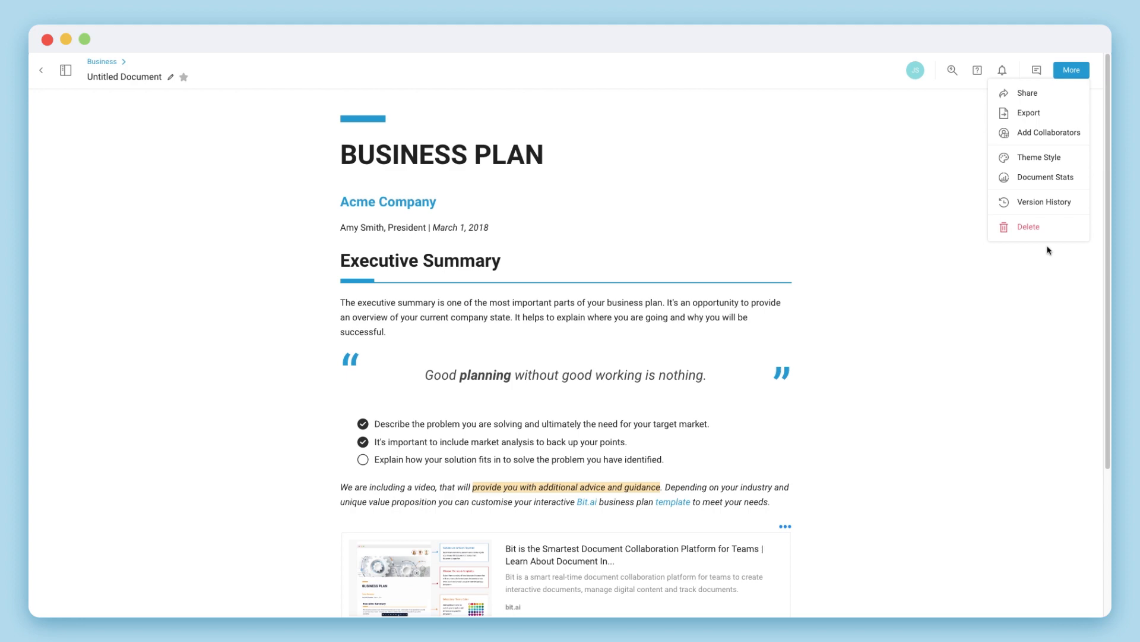
Step: Show the Keyboard Shortcuts reference from the Help menu
{"action": "left_click", "coordinate": [979, 70]}
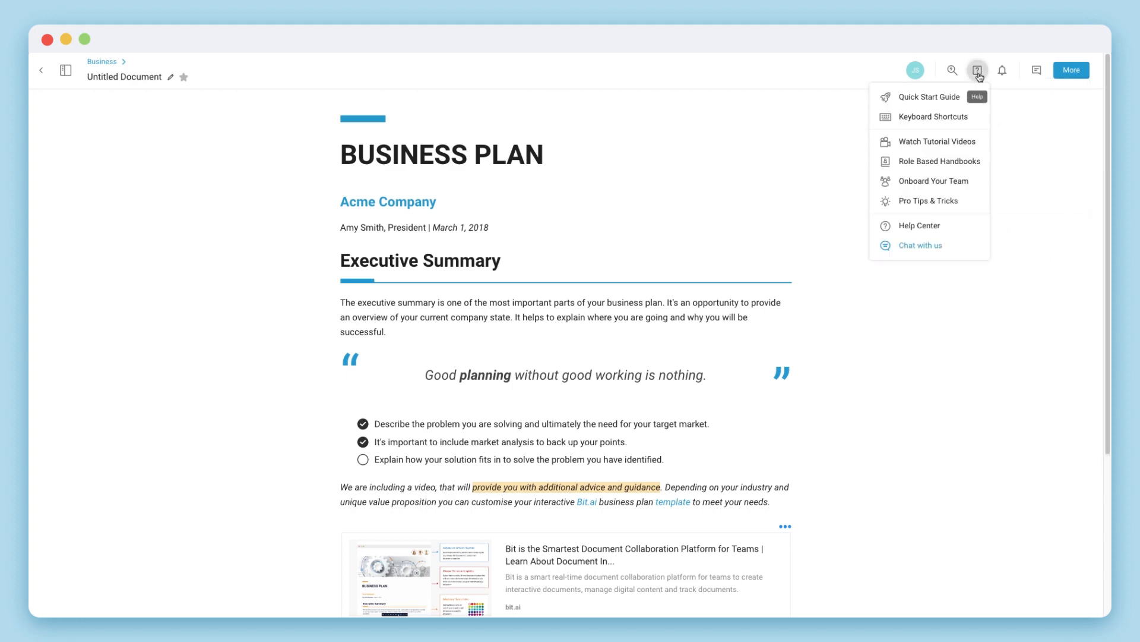
{"action": "left_click", "coordinate": [932, 116]}
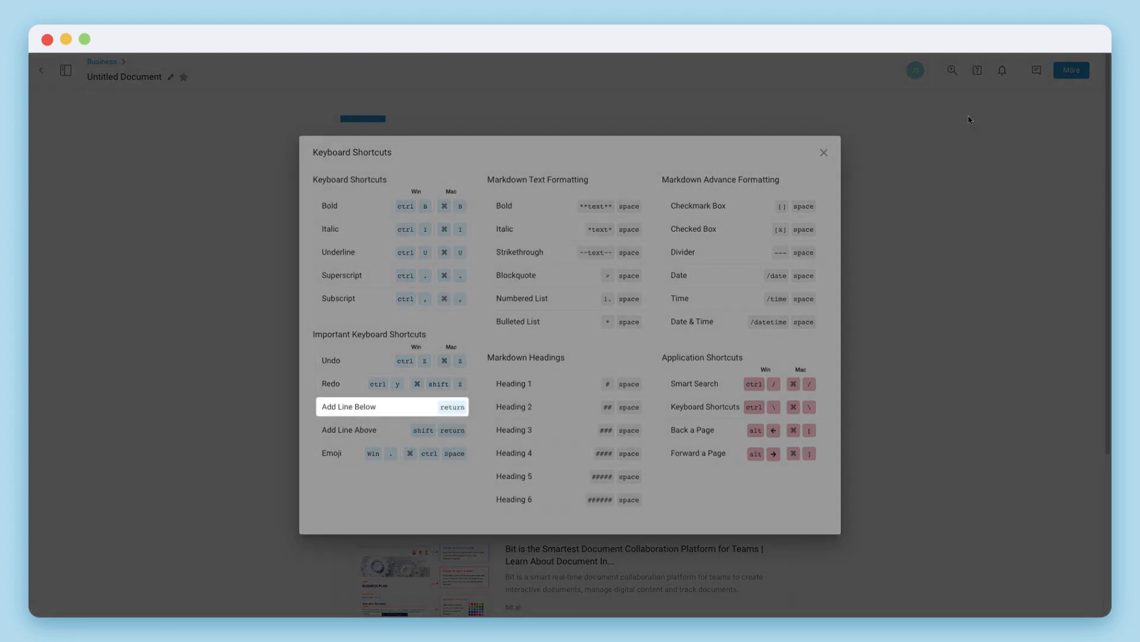
{"action": "mouse_move", "coordinate": [392, 430]}
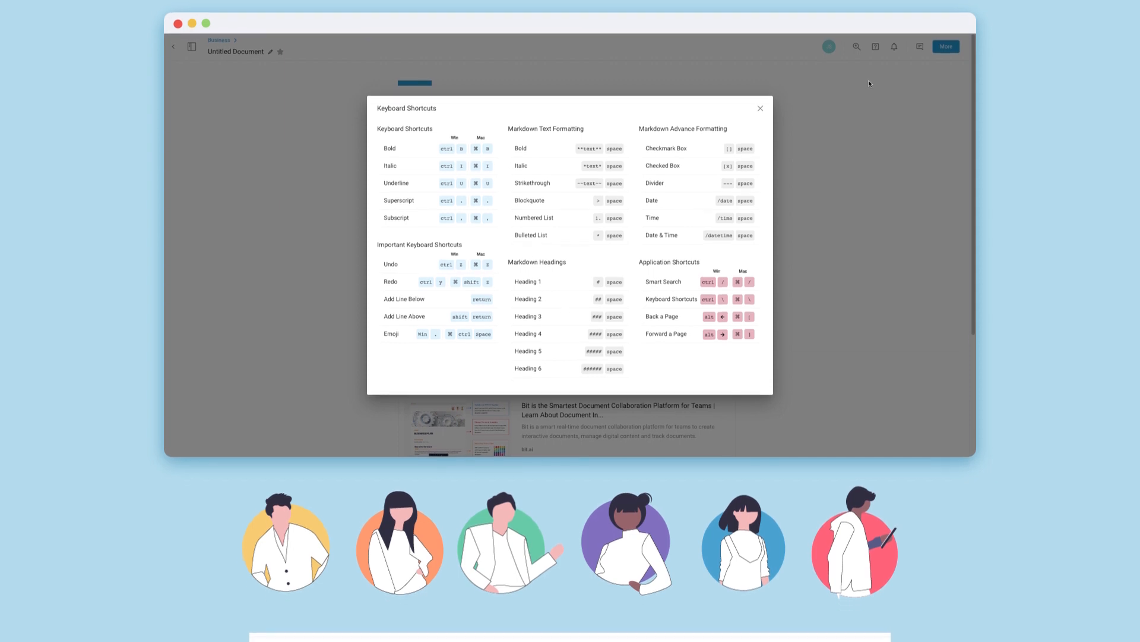
{"action": "scroll", "scroll_direction": "down", "scroll_amount": 3}
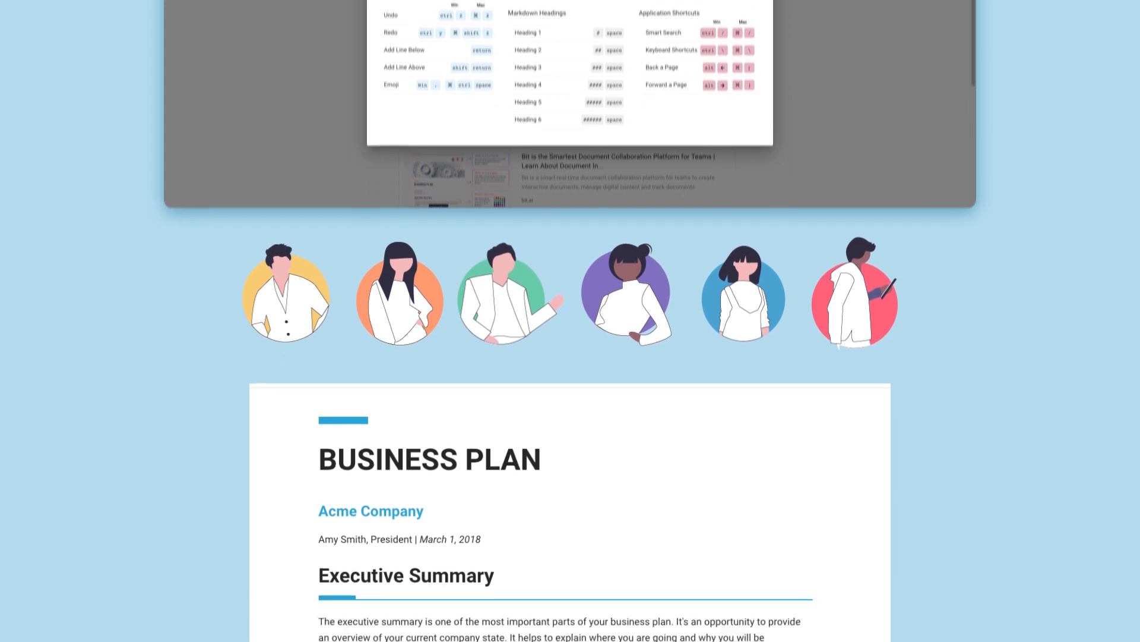
{"action": "scroll", "scroll_direction": "down", "scroll_amount": 3}
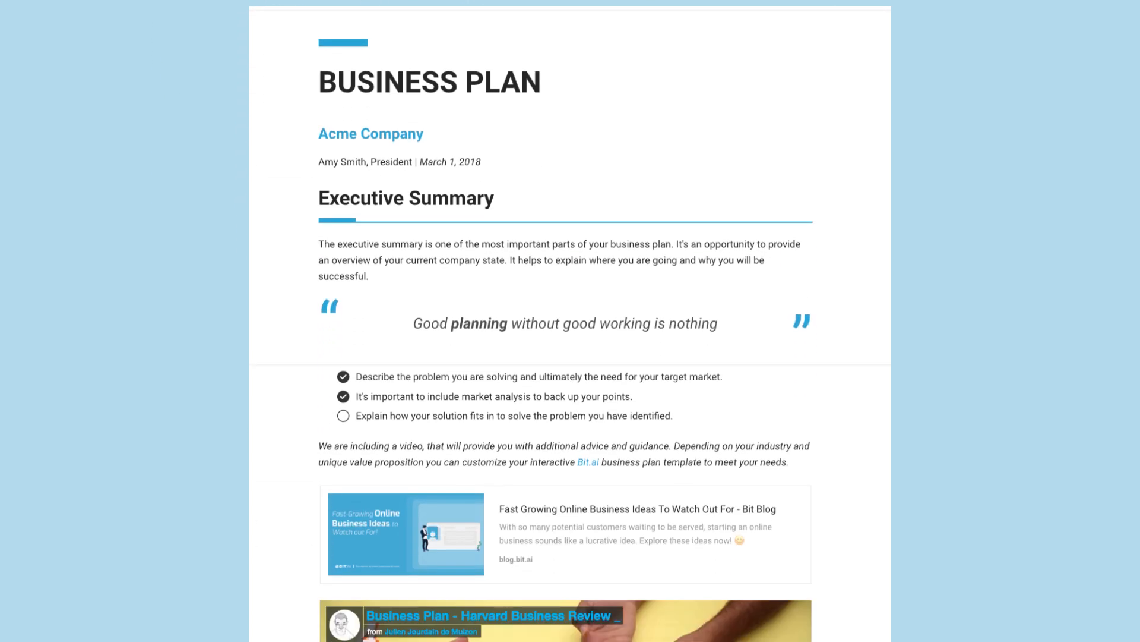
{"action": "scroll", "scroll_direction": "down", "scroll_amount": 3}
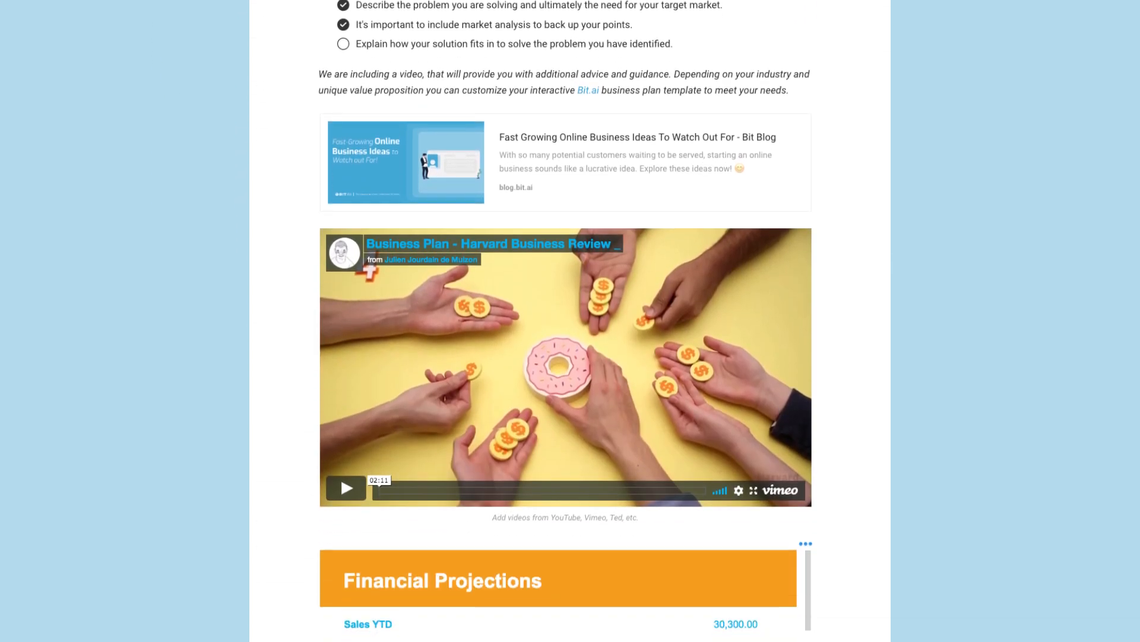
{"action": "scroll", "scroll_direction": "down", "scroll_amount": 3}
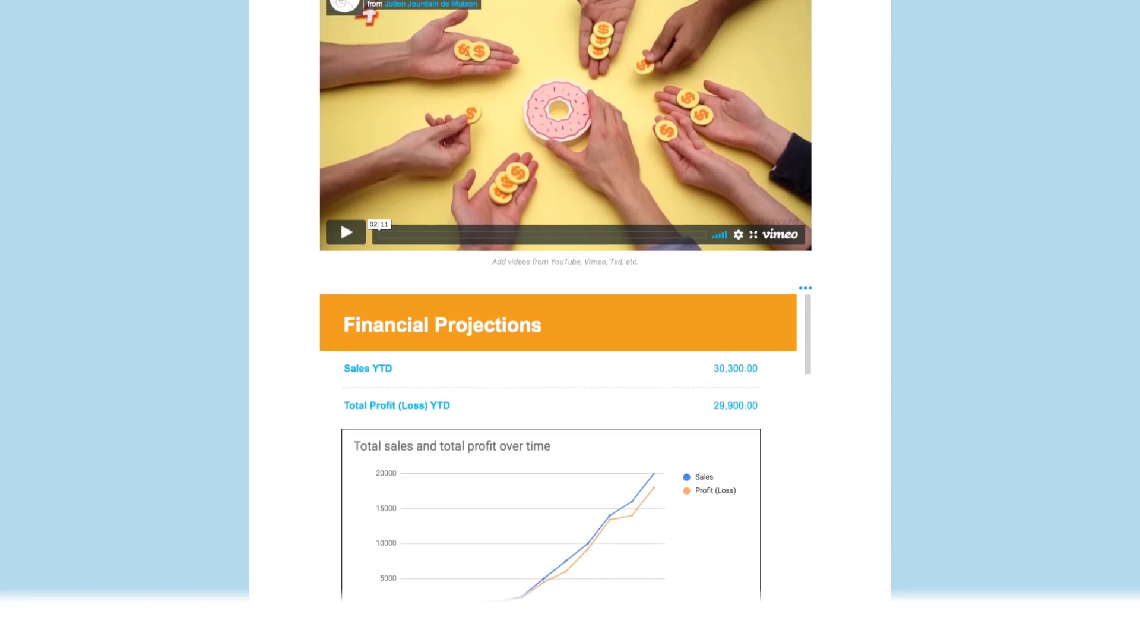